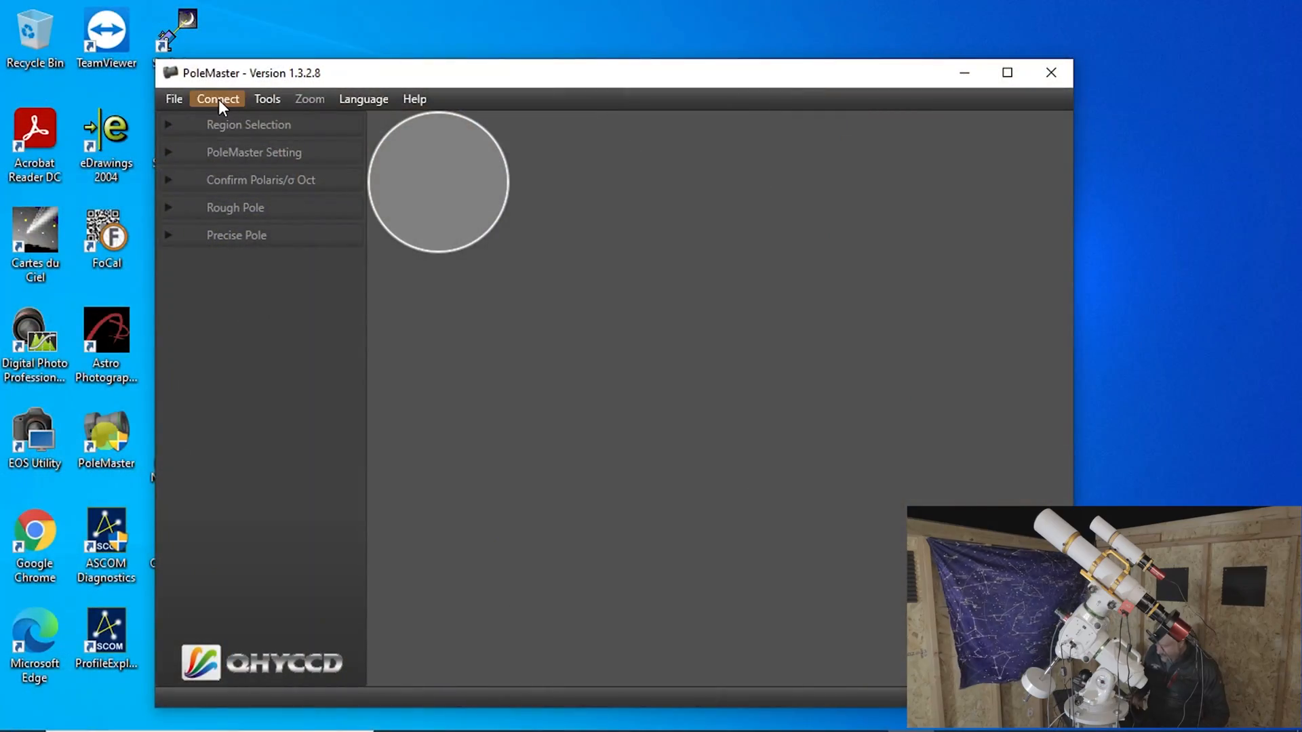
Step: Connect the camera, maximize the window, set Exp 100 ms and Gain 70, and finish setup
{"action": "left_click", "coordinate": [217, 99]}
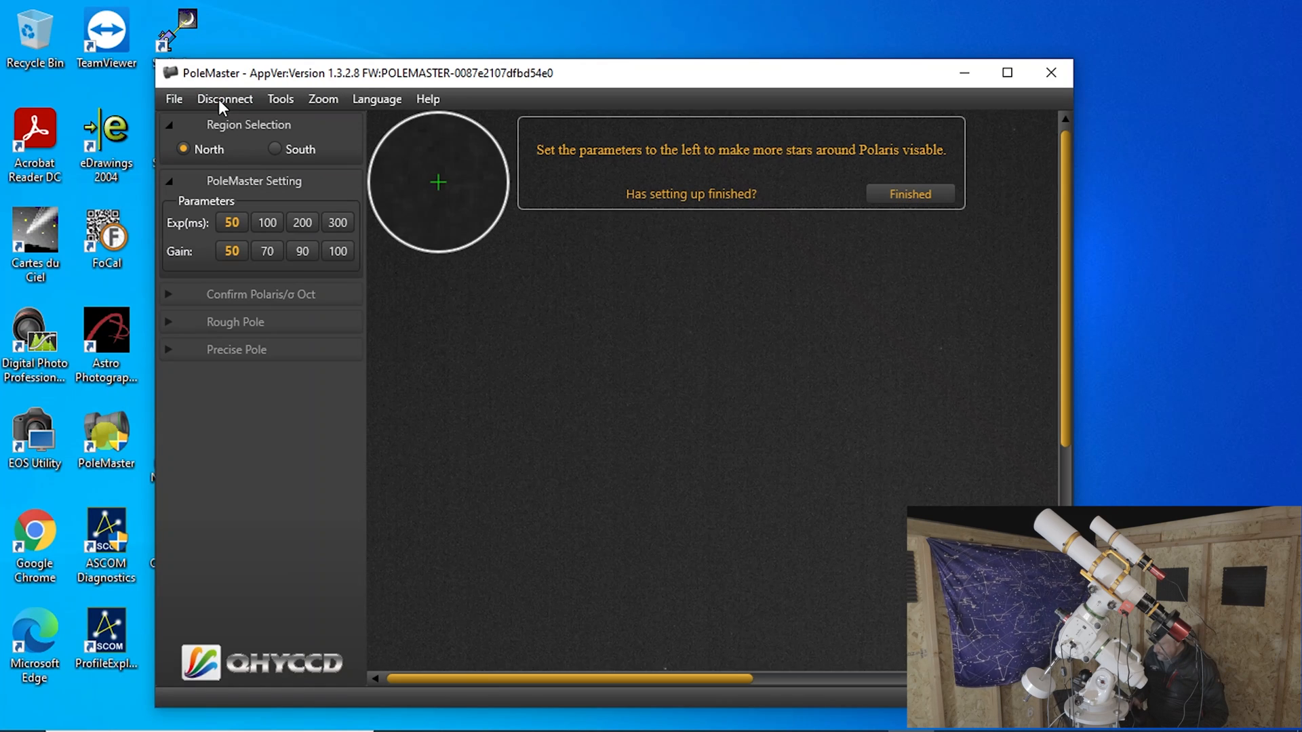
{"action": "mouse_move", "coordinate": [495, 342]}
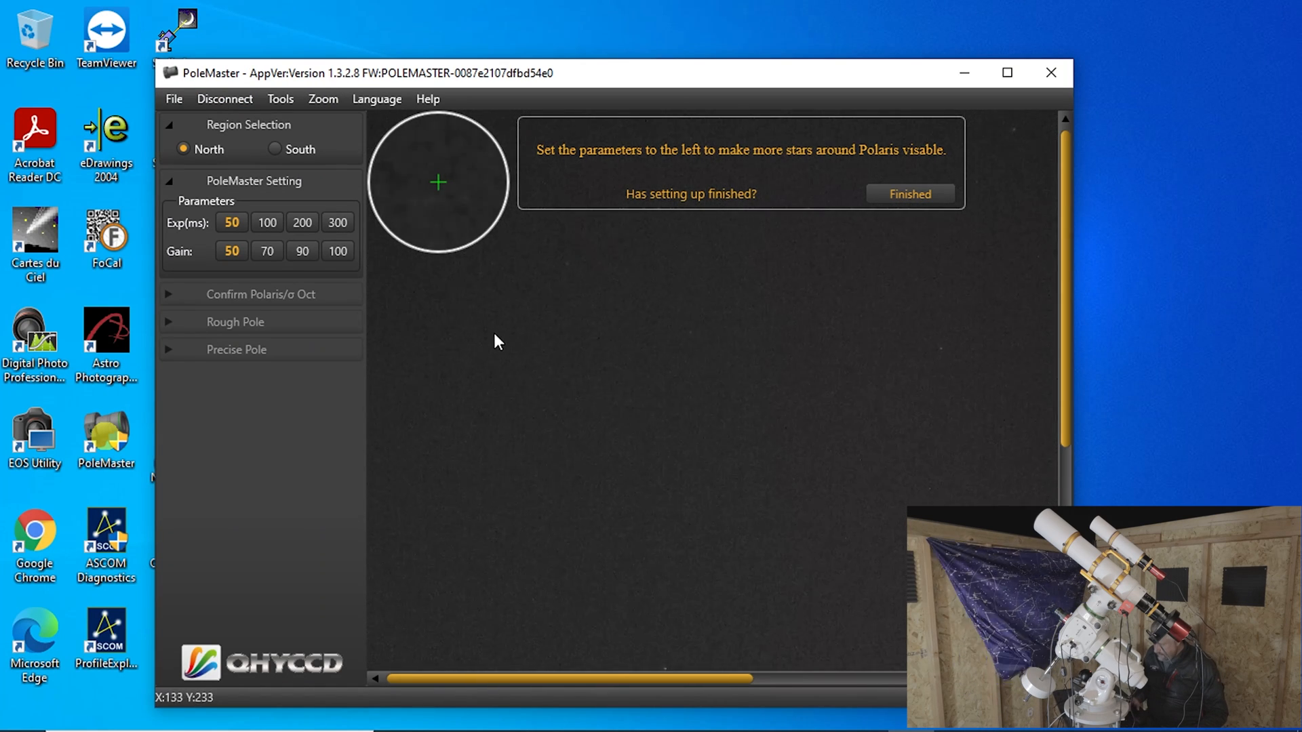
{"action": "mouse_move", "coordinate": [923, 238]}
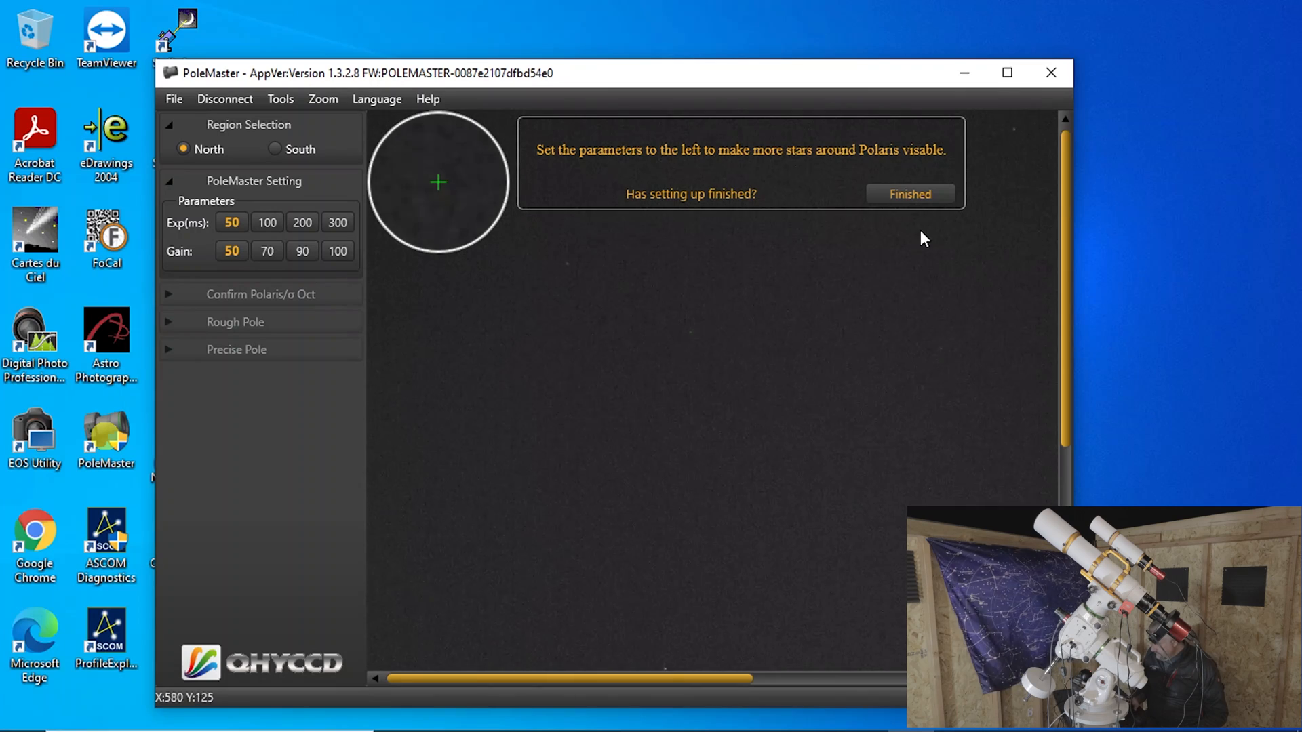
{"action": "left_click", "coordinate": [1006, 72]}
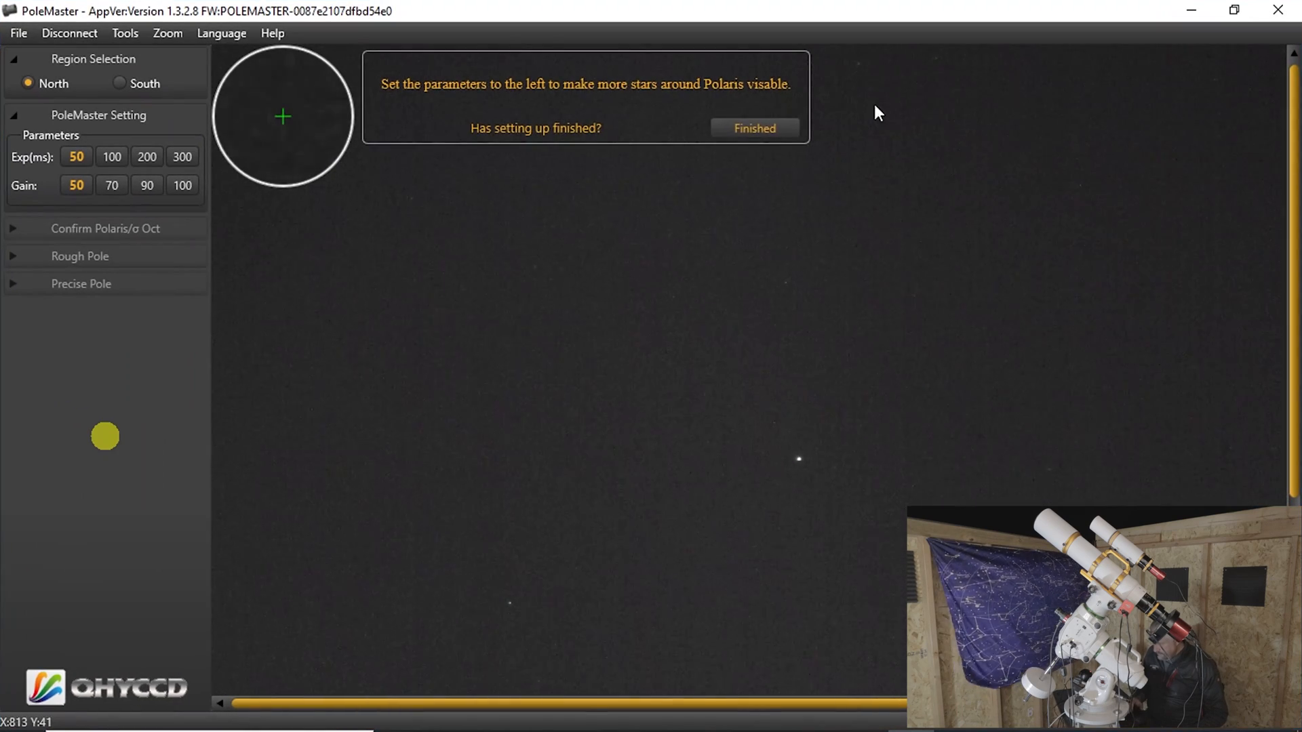
{"action": "mouse_move", "coordinate": [467, 179]}
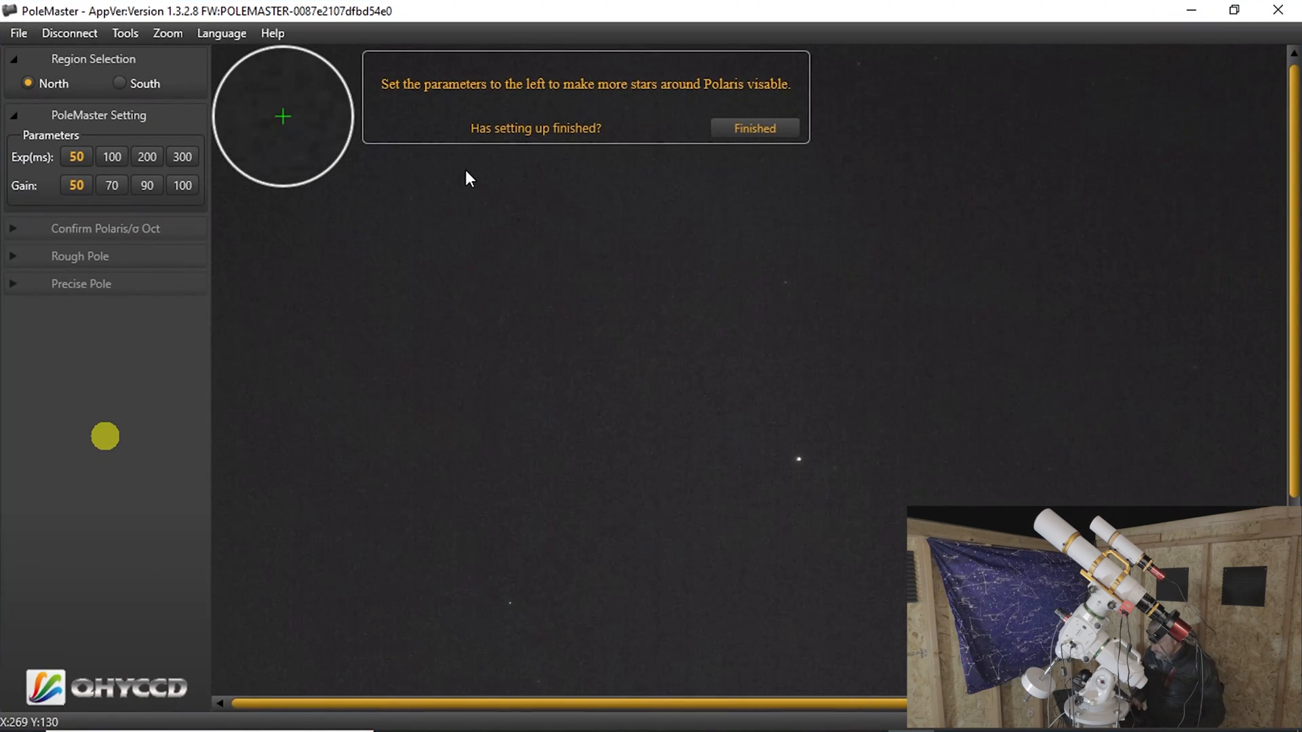
{"action": "mouse_move", "coordinate": [521, 336]}
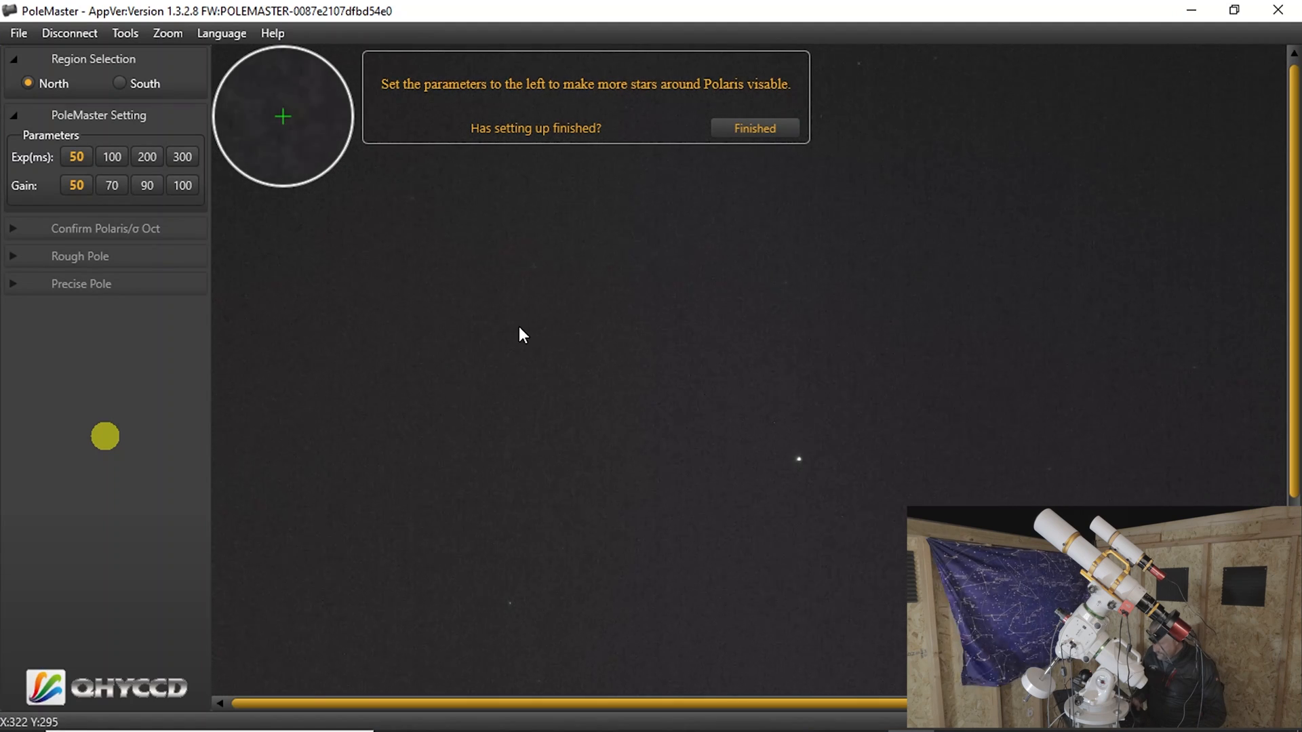
{"action": "mouse_move", "coordinate": [800, 475]}
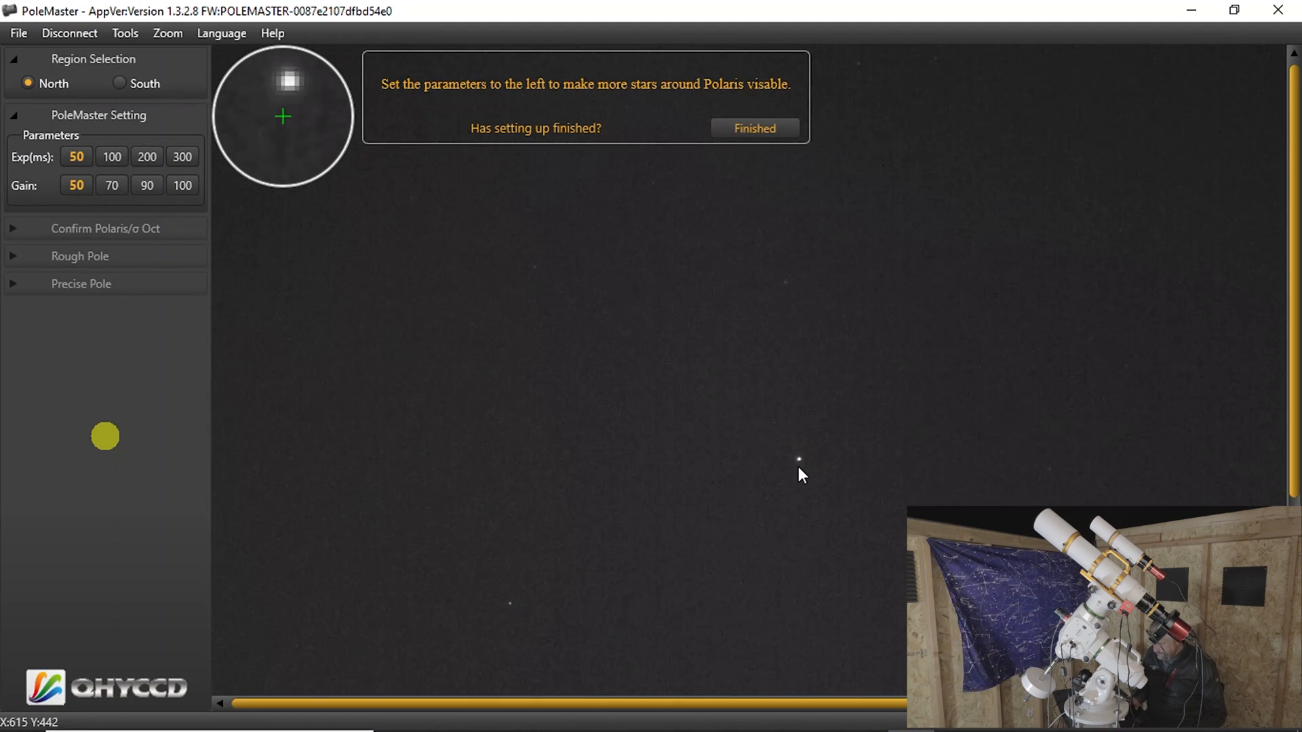
{"action": "mouse_move", "coordinate": [724, 455]}
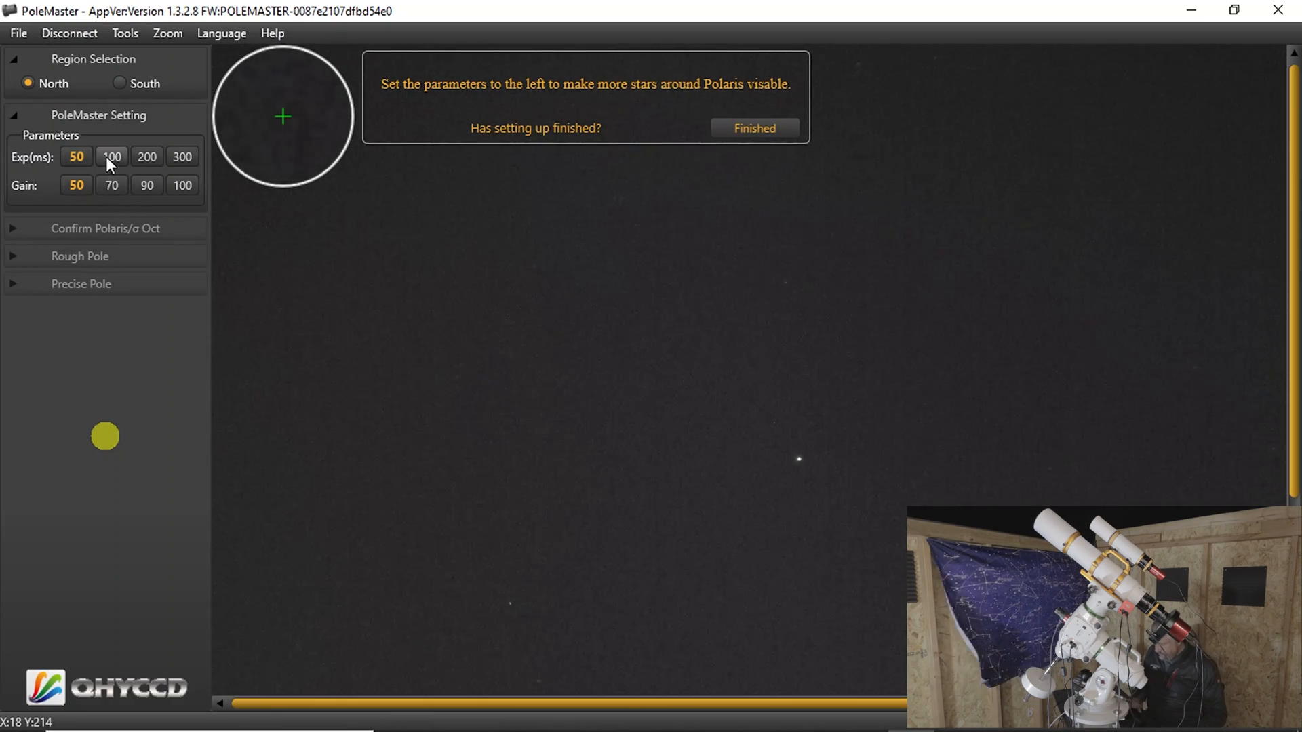
{"action": "left_click", "coordinate": [111, 157]}
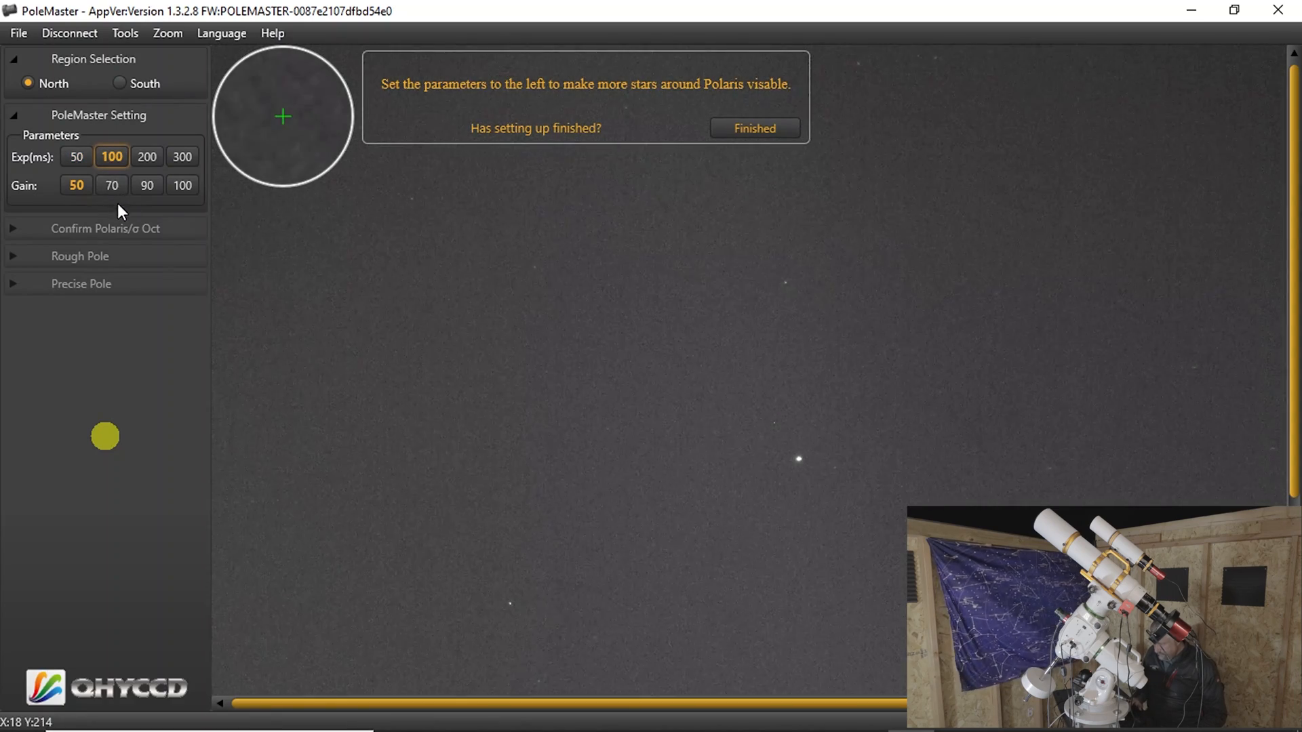
{"action": "left_click", "coordinate": [111, 184]}
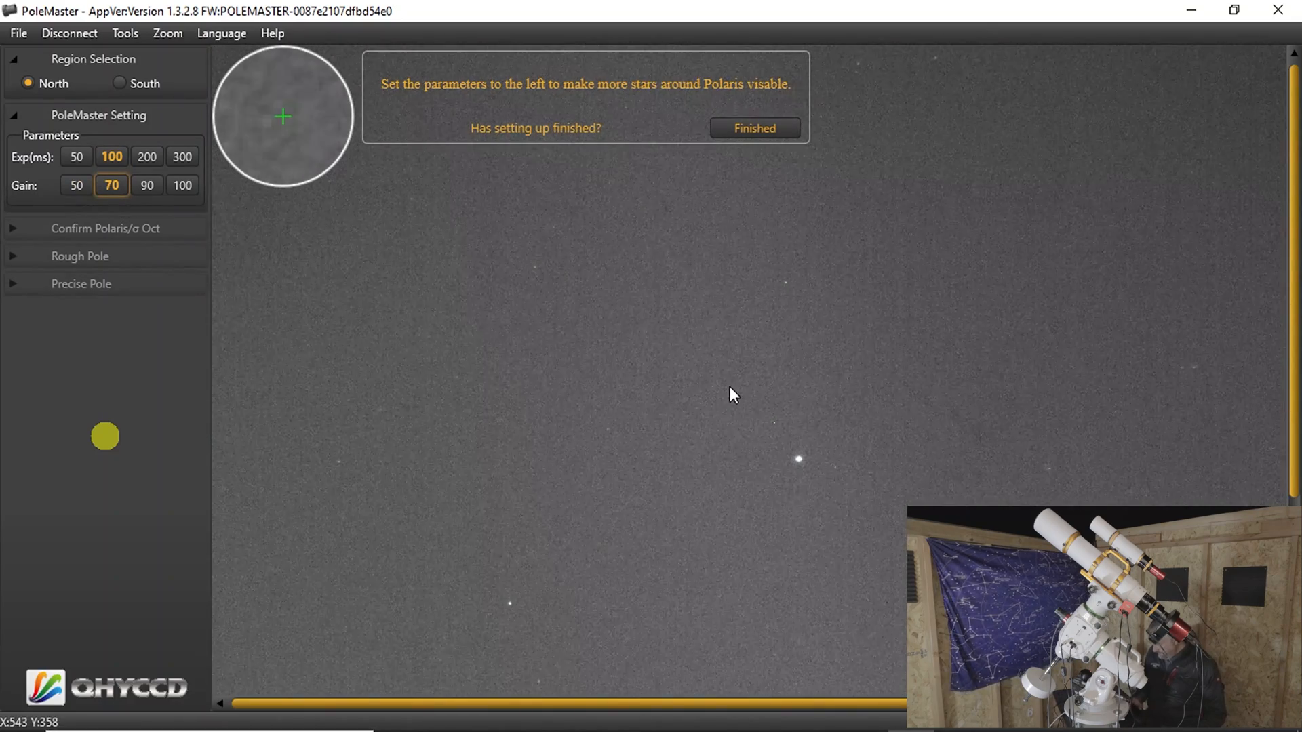
{"action": "mouse_move", "coordinate": [847, 426]}
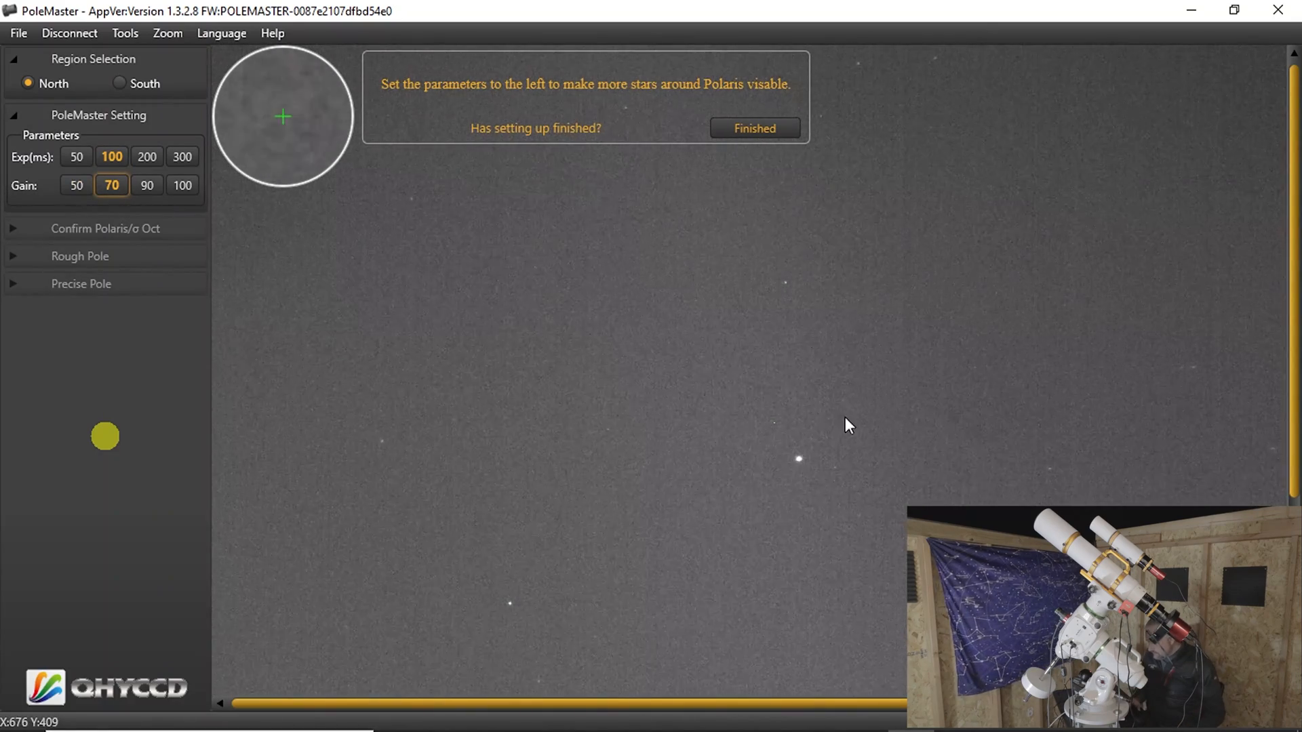
{"action": "left_click", "coordinate": [753, 128]}
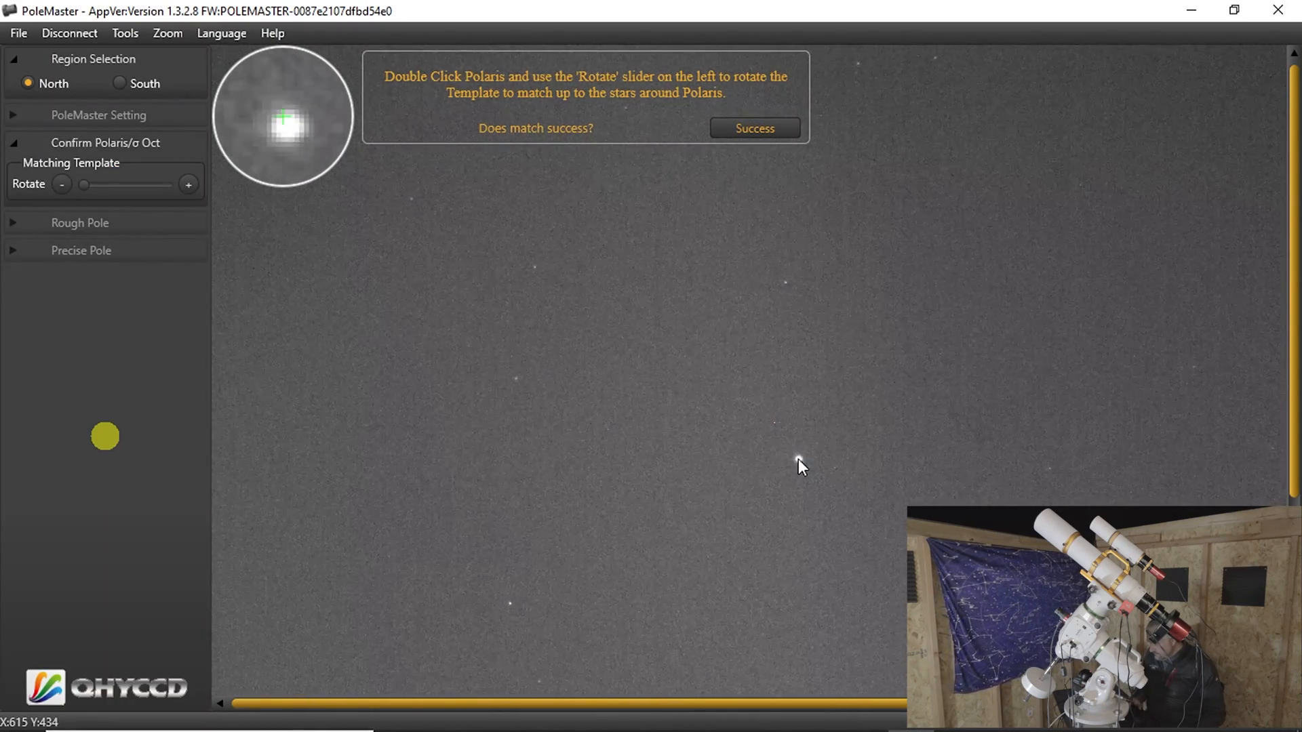
Step: Mark Polaris and rotate the template with the slider and +/- until its circles match the stars
{"action": "double_click", "coordinate": [799, 460]}
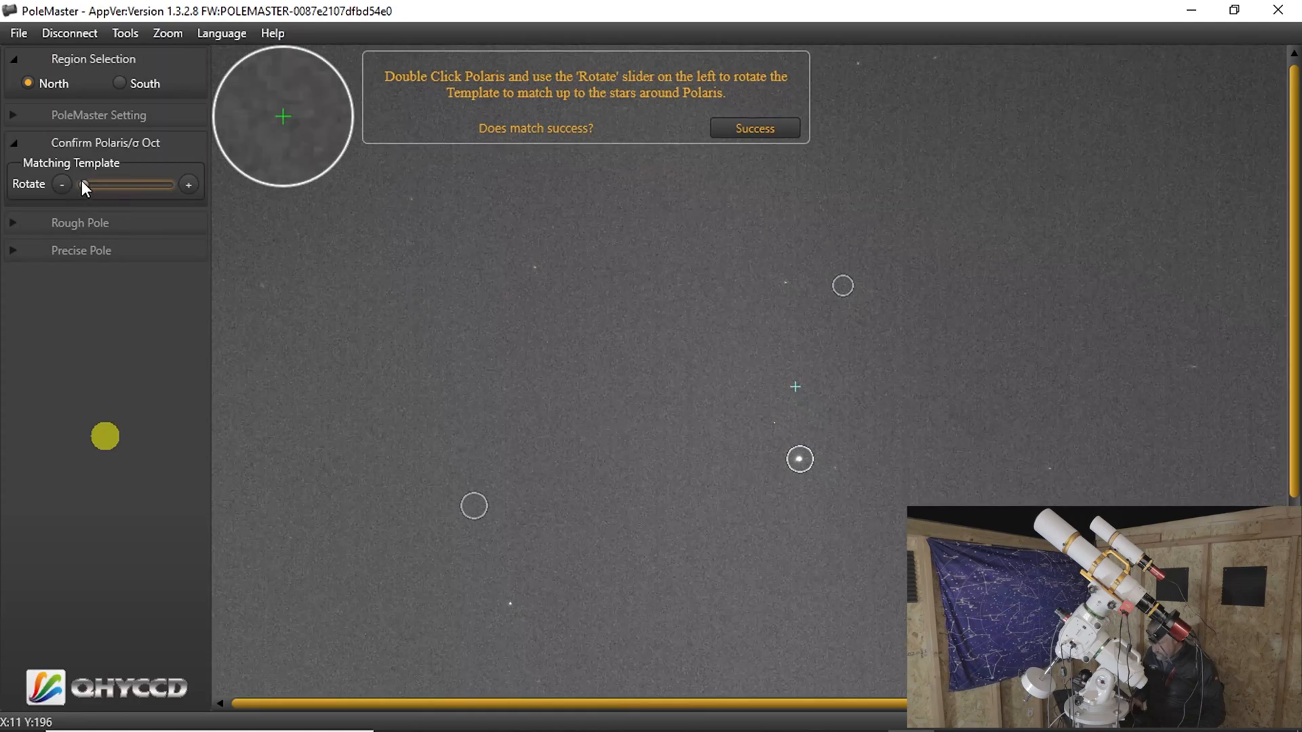
{"action": "left_click_drag", "start_coordinate": [81, 183], "coordinate": [165, 183]}
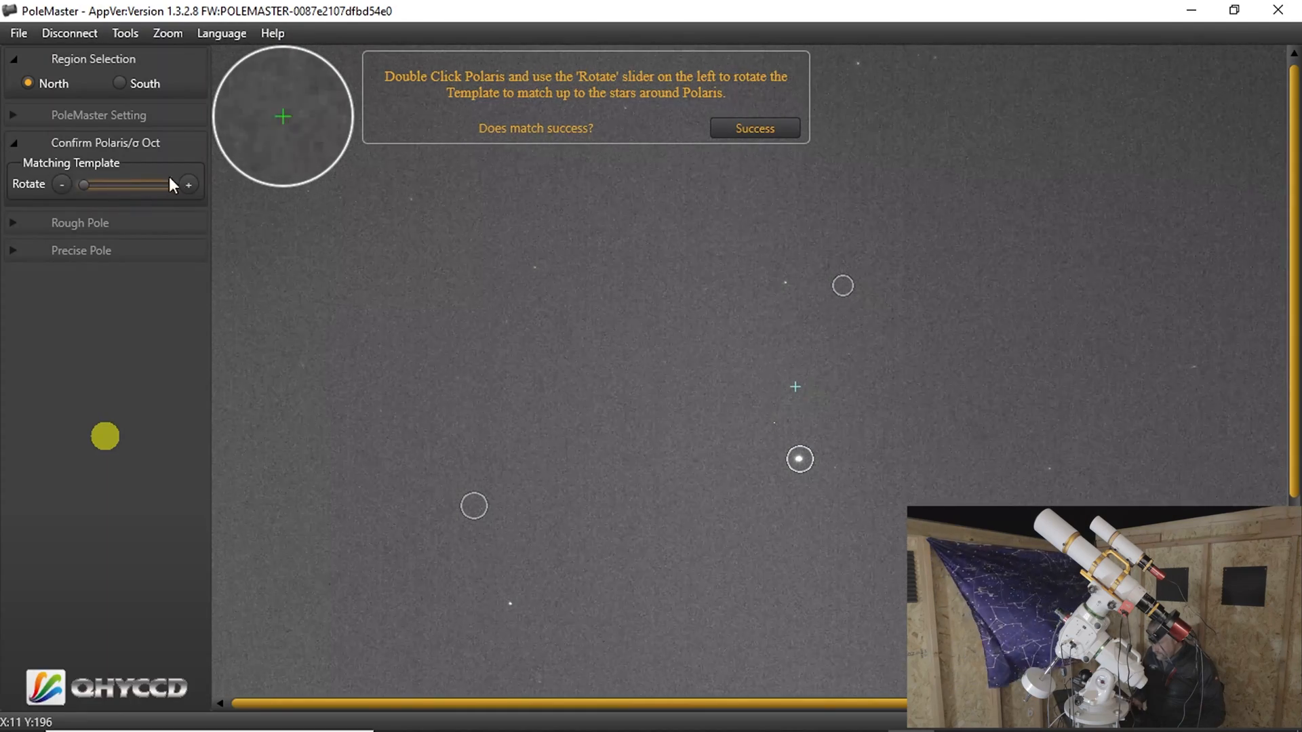
{"action": "left_click", "coordinate": [187, 183]}
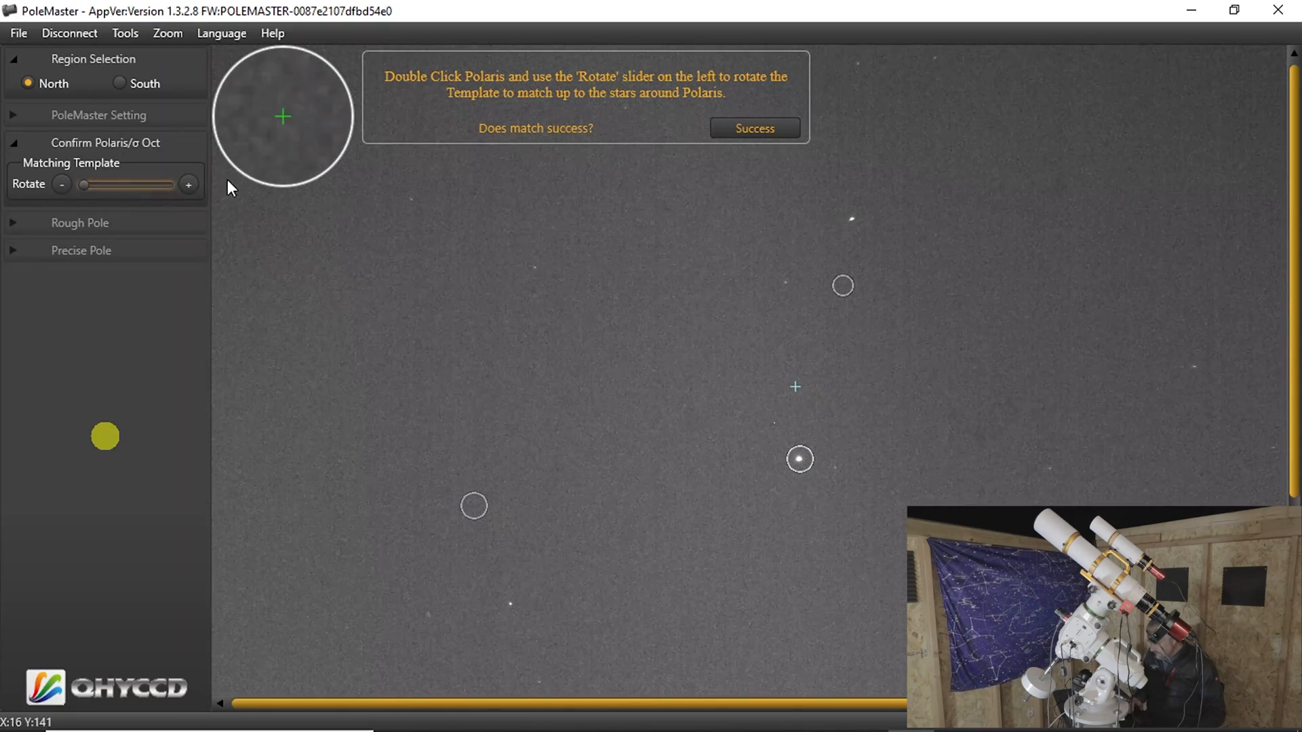
{"action": "mouse_move", "coordinate": [963, 177]}
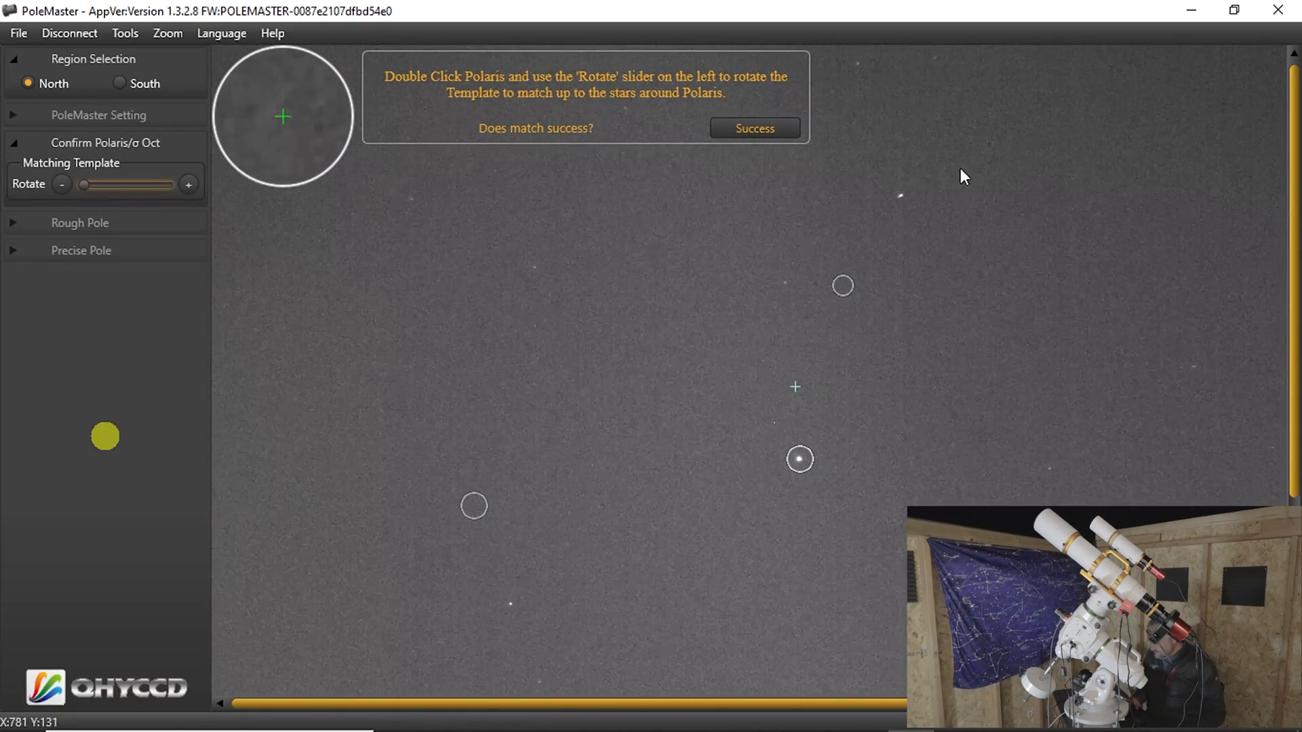
{"action": "left_click", "coordinate": [188, 183]}
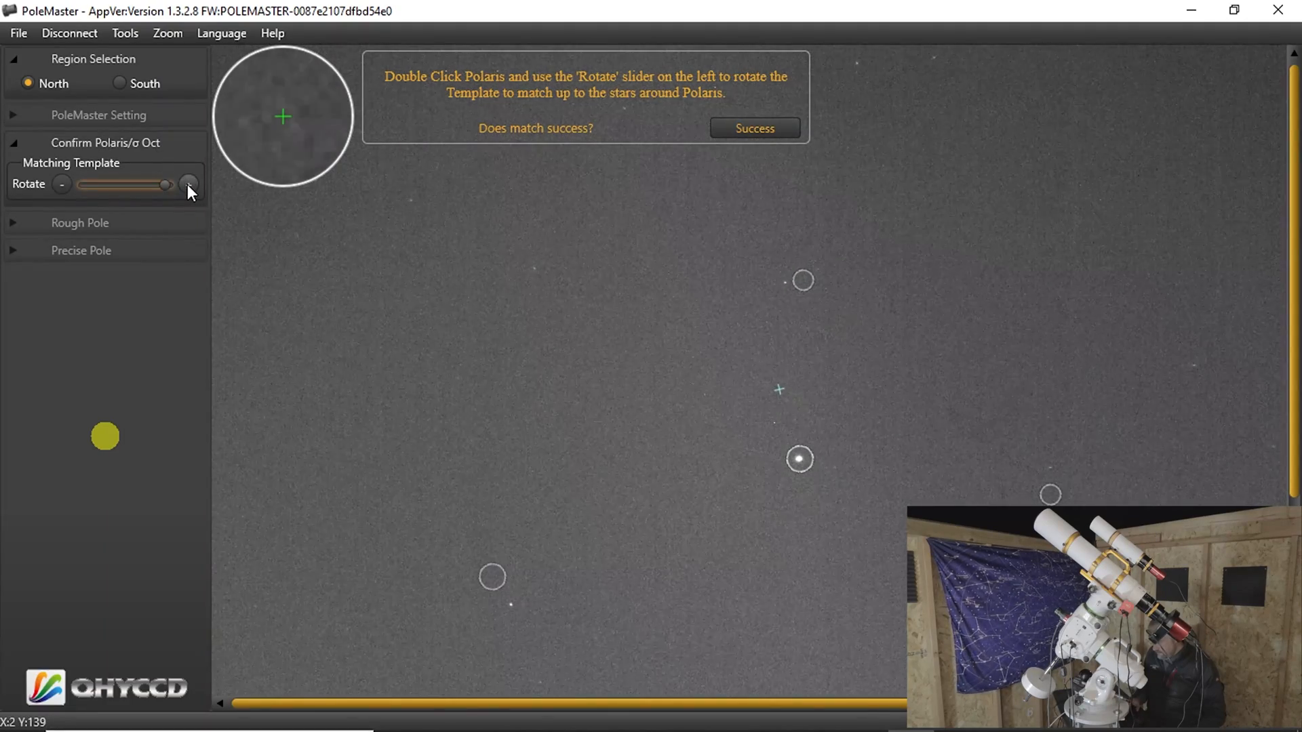
{"action": "left_click", "coordinate": [61, 183]}
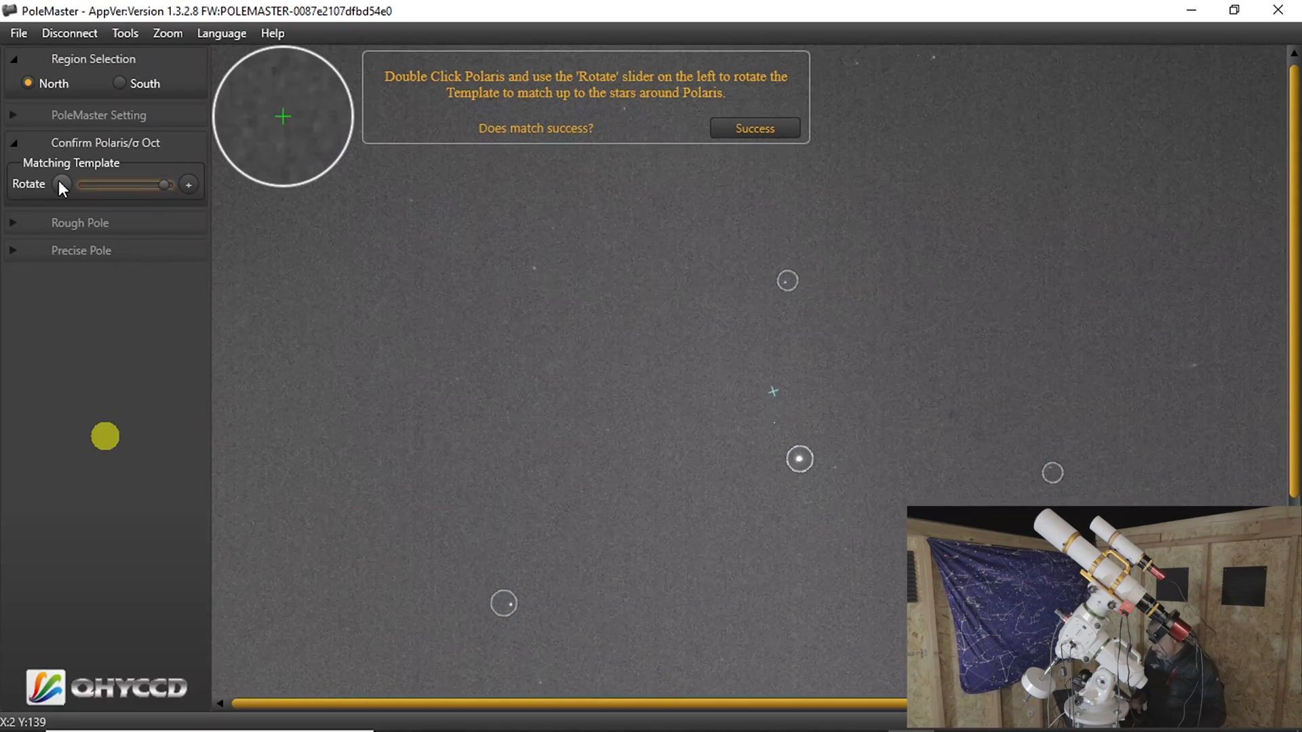
{"action": "mouse_move", "coordinate": [344, 316]}
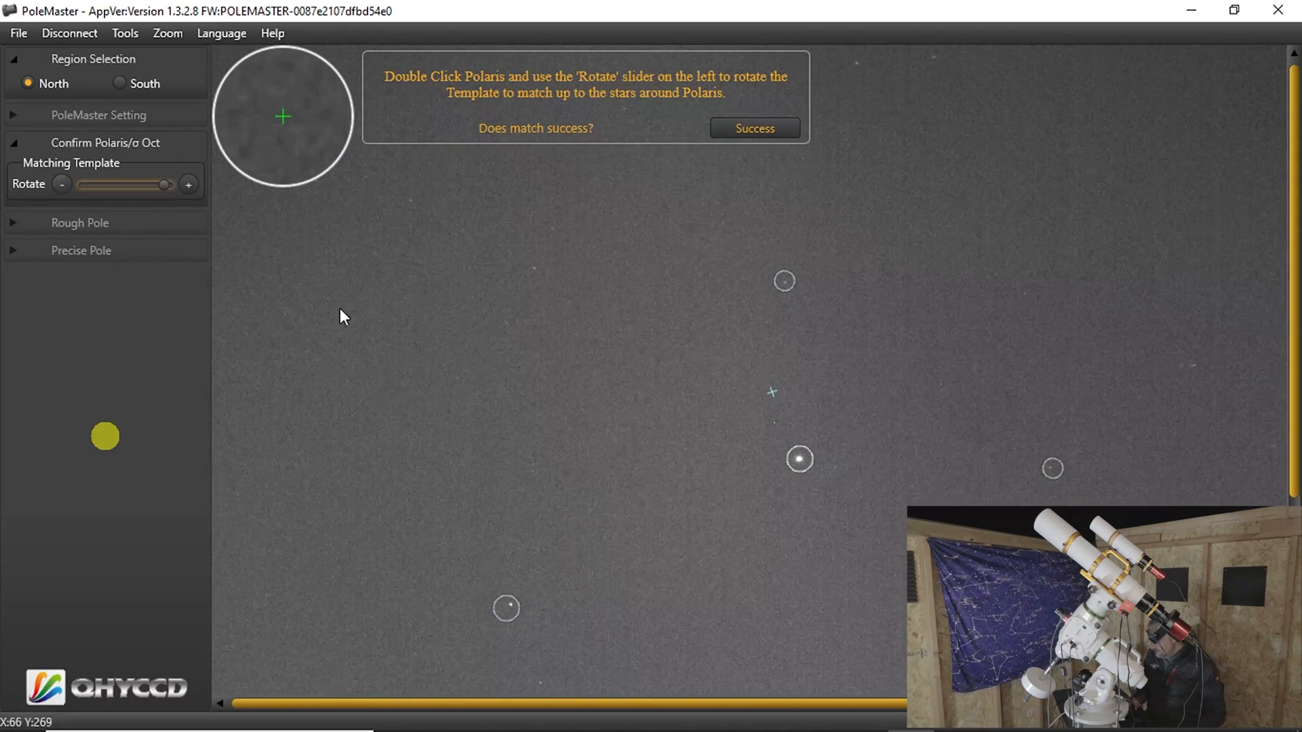
{"action": "mouse_move", "coordinate": [1010, 477]}
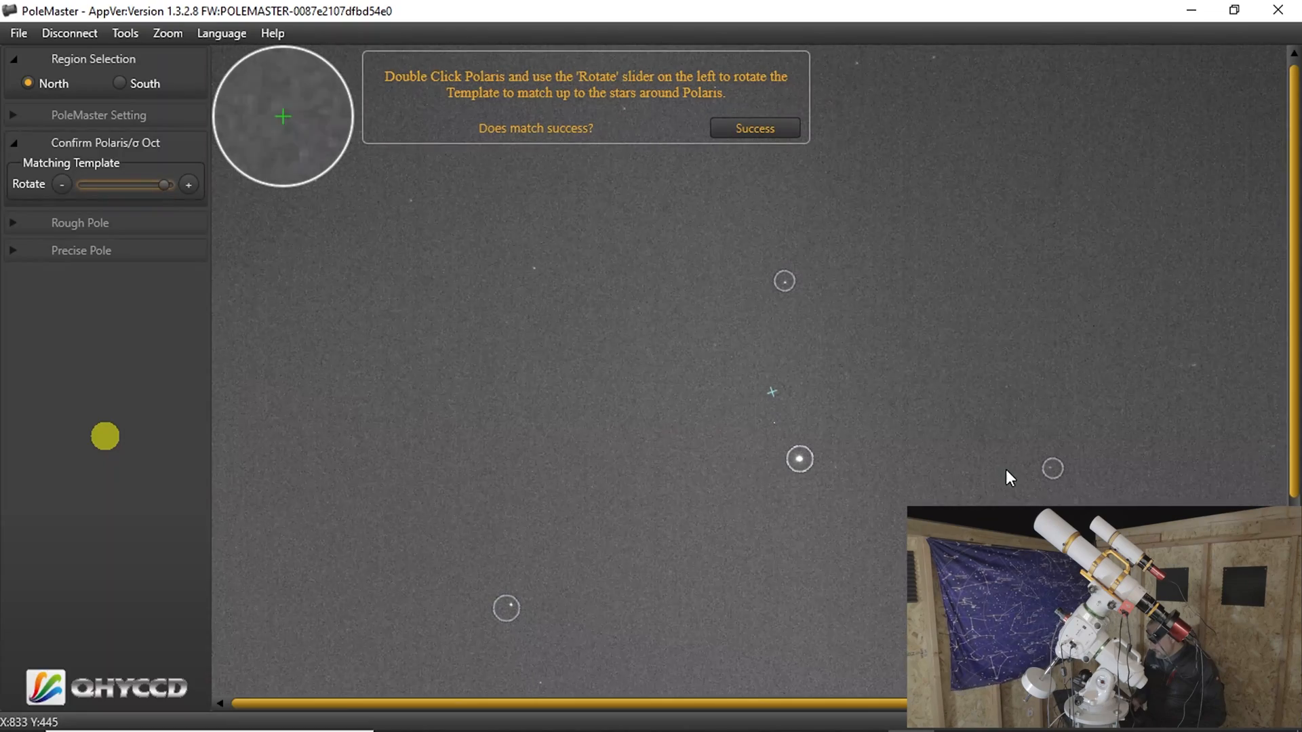
{"action": "mouse_move", "coordinate": [793, 172]}
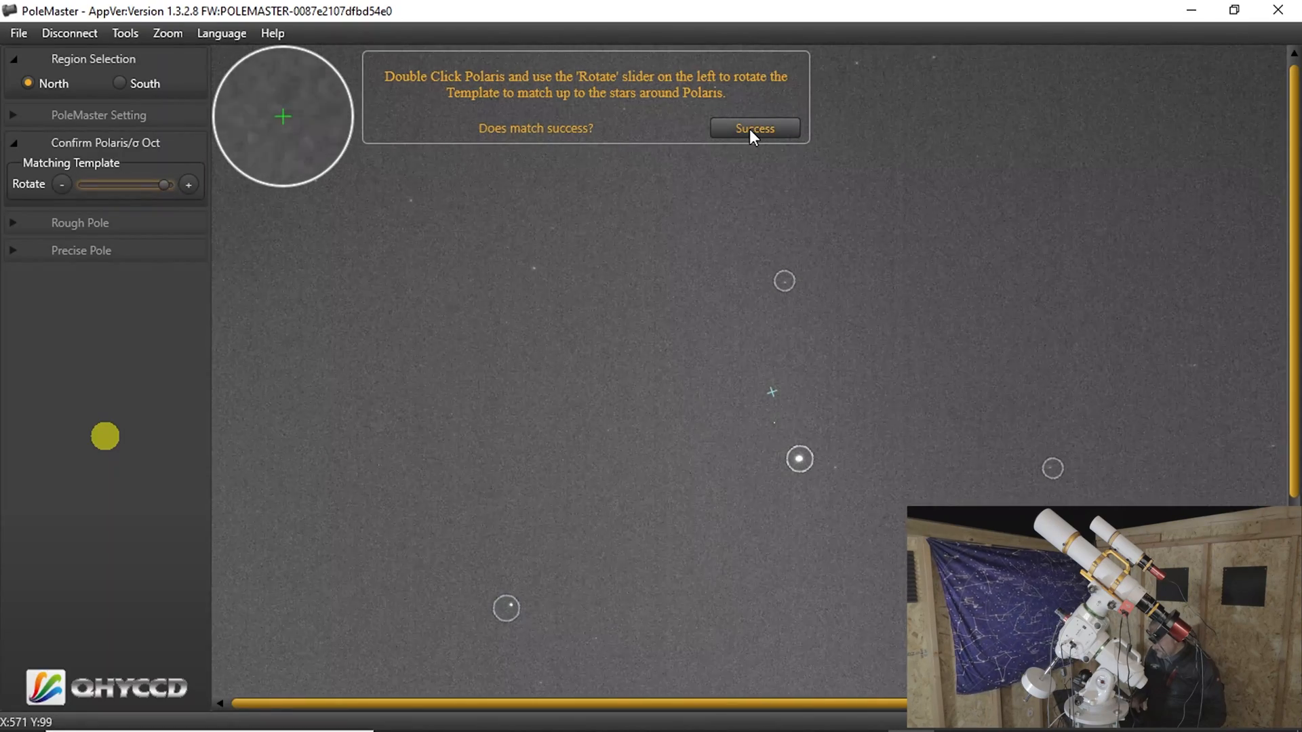
Step: Confirm Success, decline reusing the last axis centre, and bring up the EQASCOM Toolbox
{"action": "left_click", "coordinate": [753, 129]}
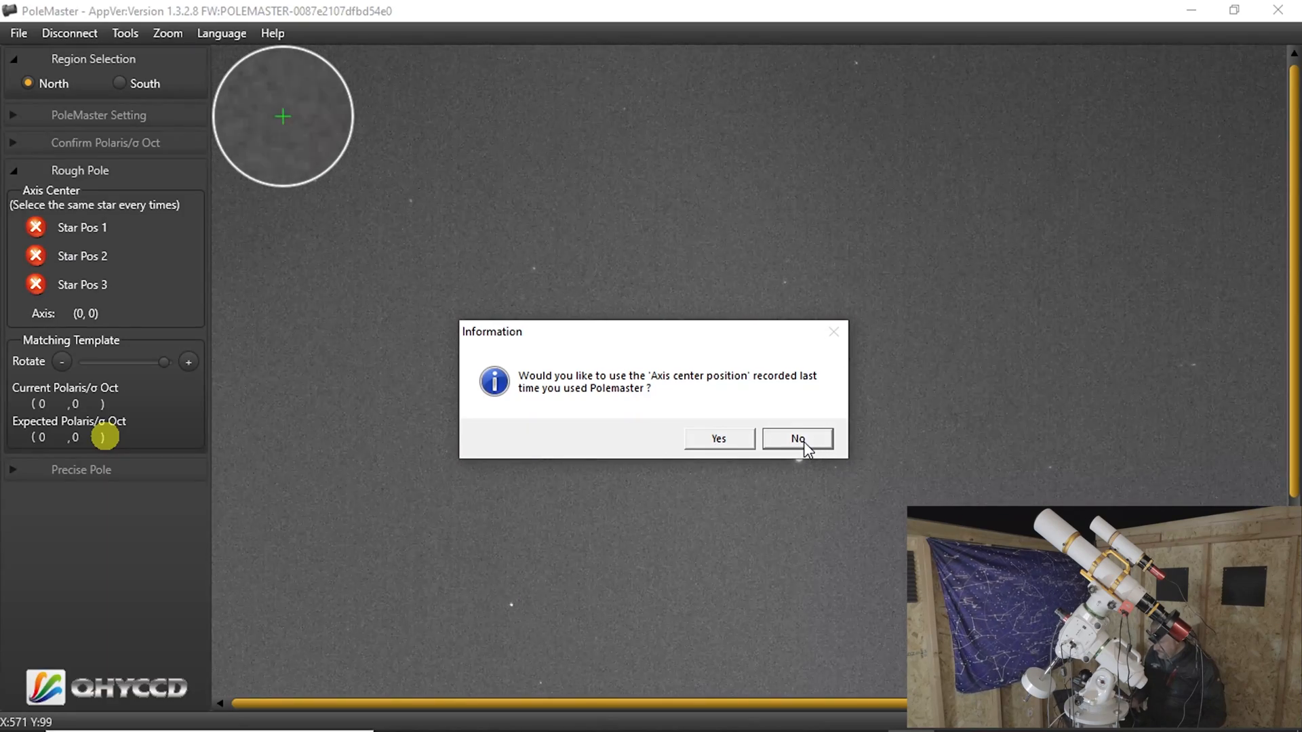
{"action": "left_click", "coordinate": [796, 439]}
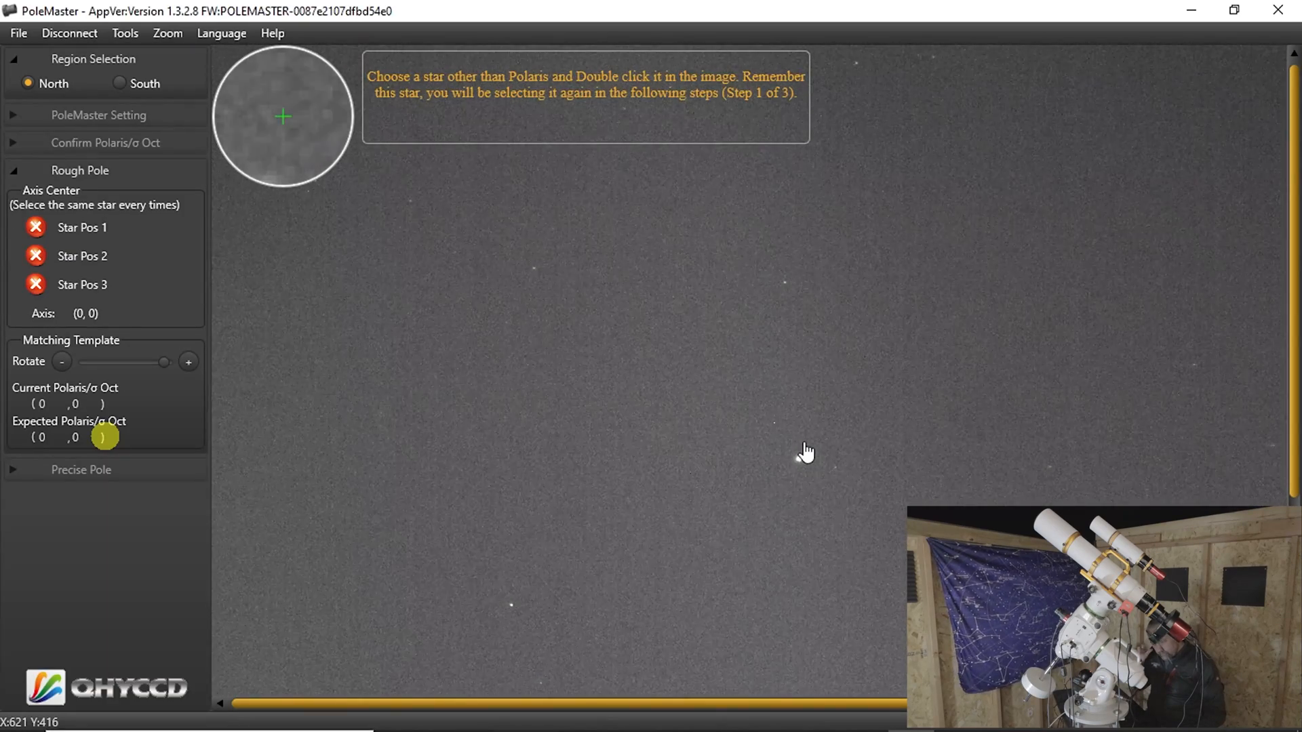
{"action": "mouse_move", "coordinate": [705, 464]}
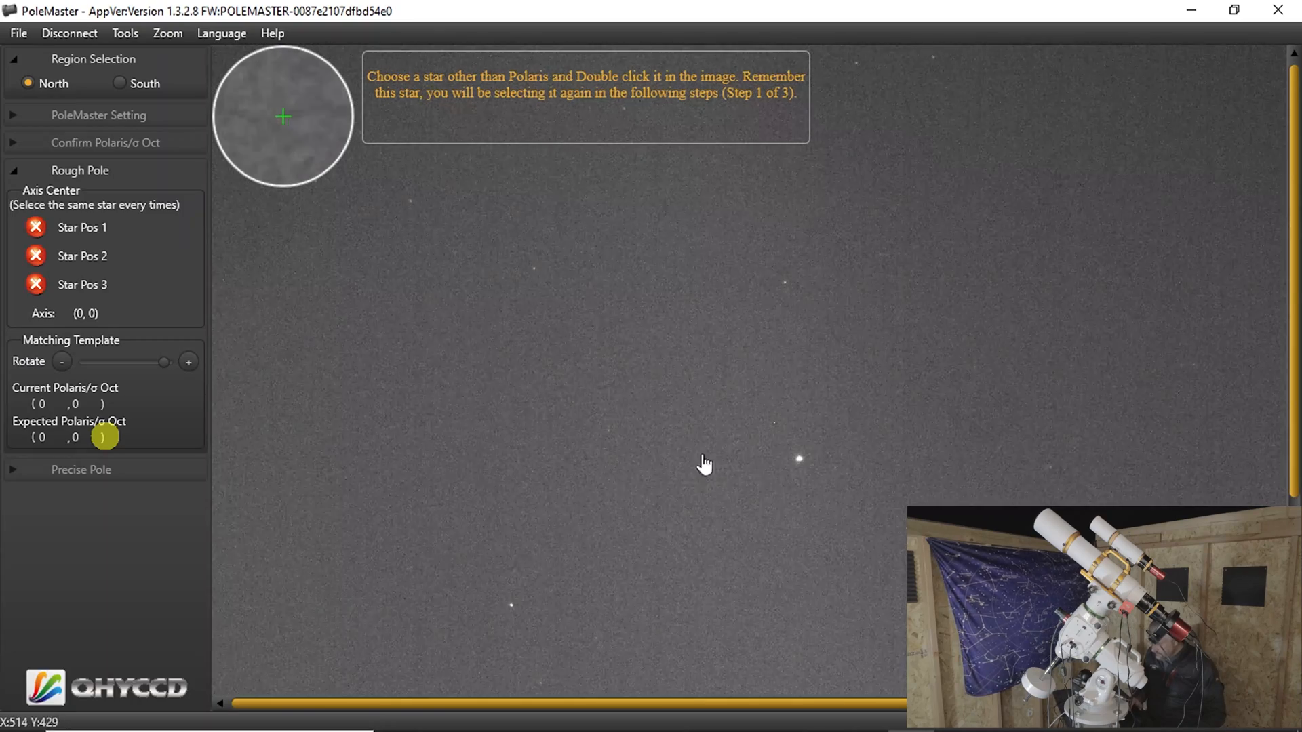
{"action": "mouse_move", "coordinate": [746, 537]}
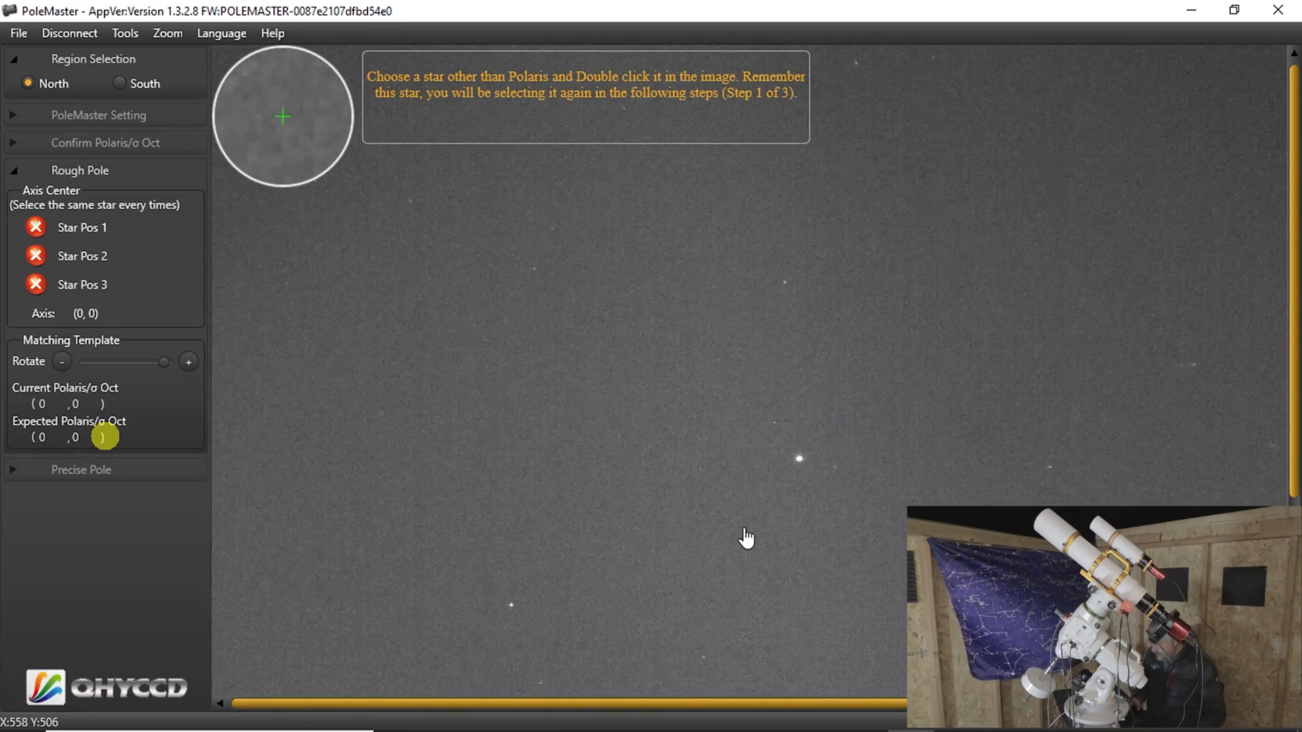
{"action": "mouse_move", "coordinate": [650, 433]}
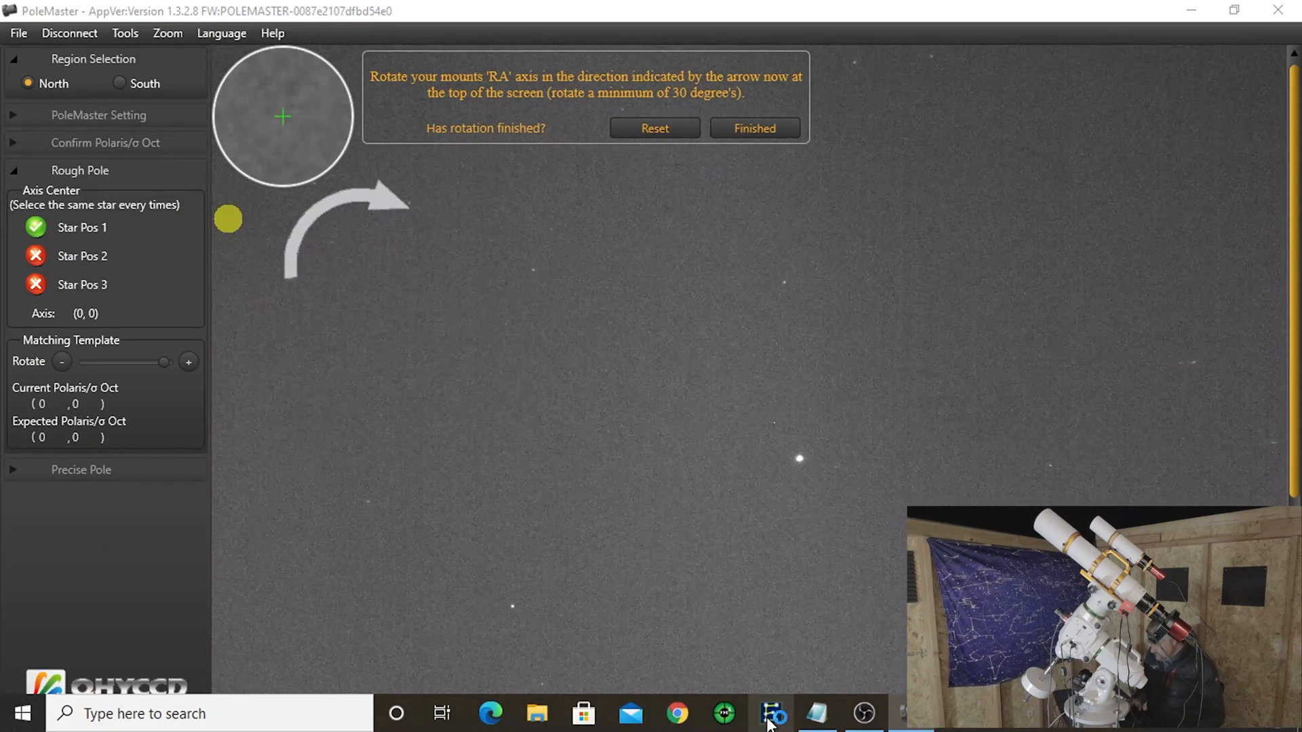
{"action": "left_click", "coordinate": [772, 714]}
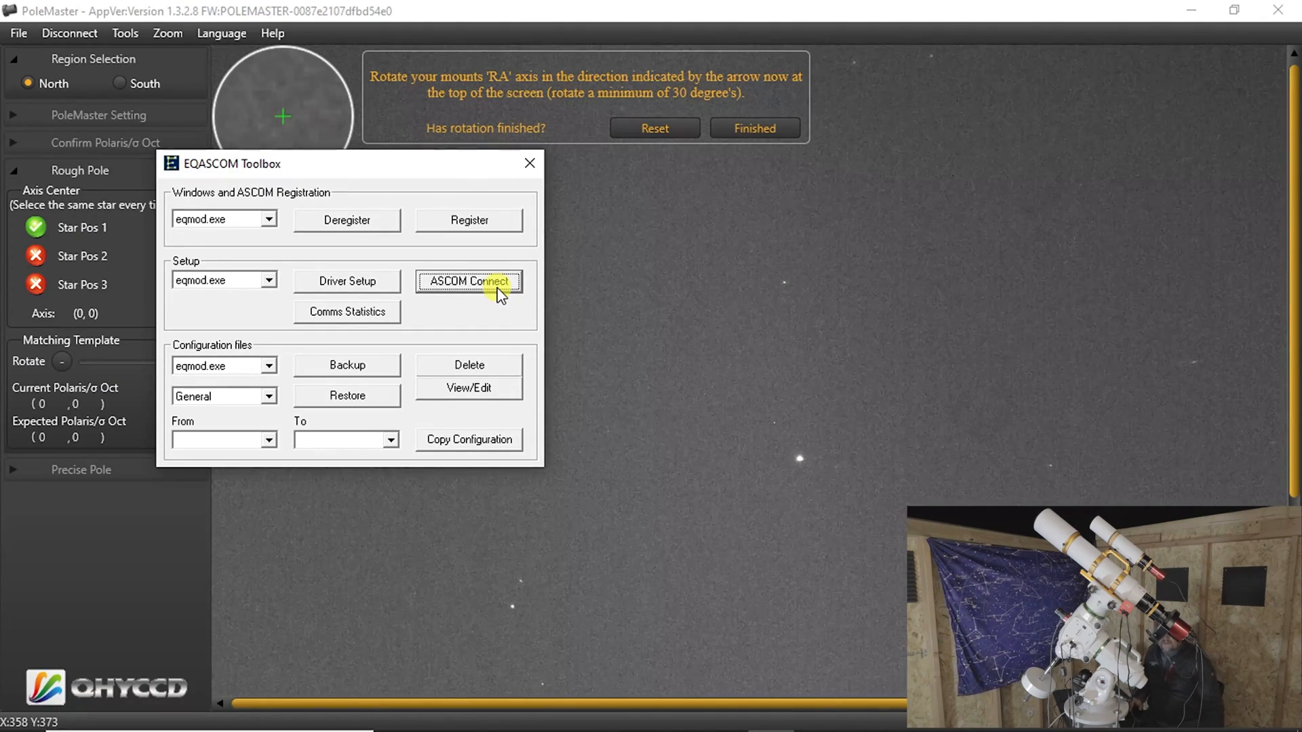
Step: Connect EQMOD via ASCOM Connect, unpark the mount, and return to the PoleMaster view
{"action": "left_click", "coordinate": [468, 281]}
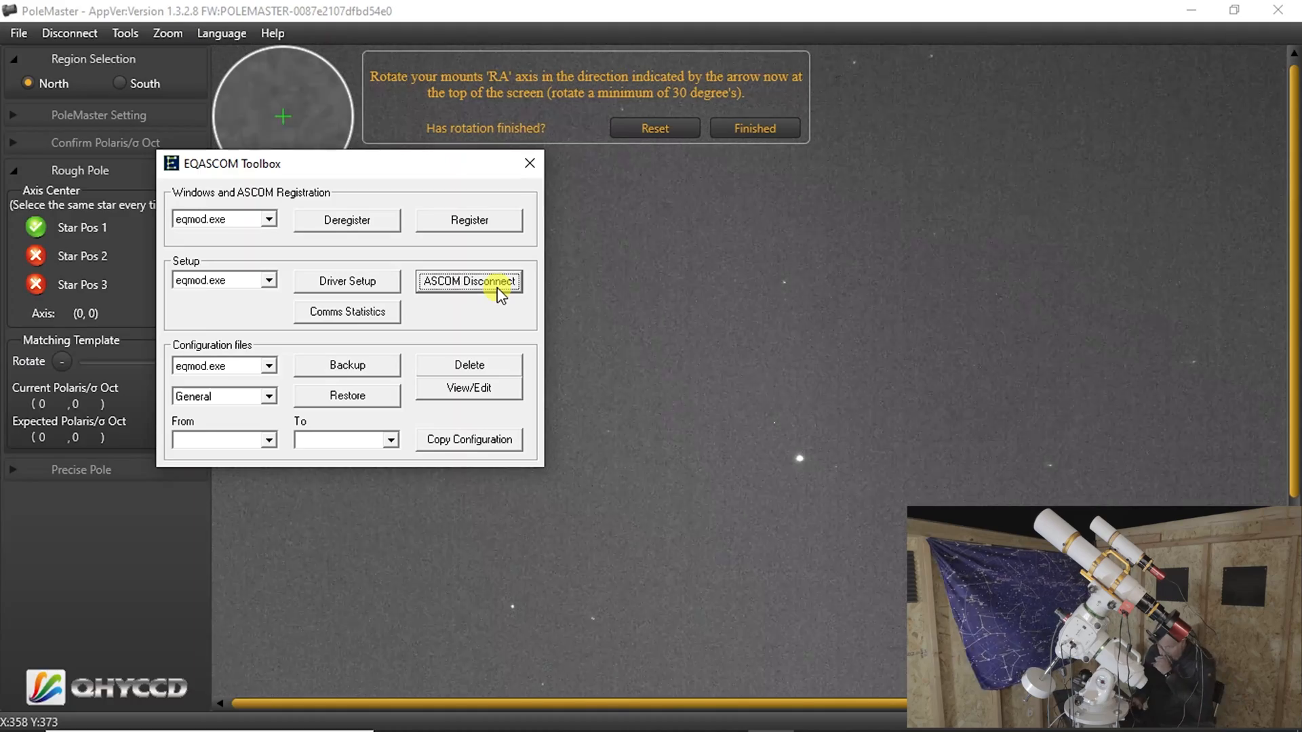
{"action": "left_click", "coordinate": [468, 282]}
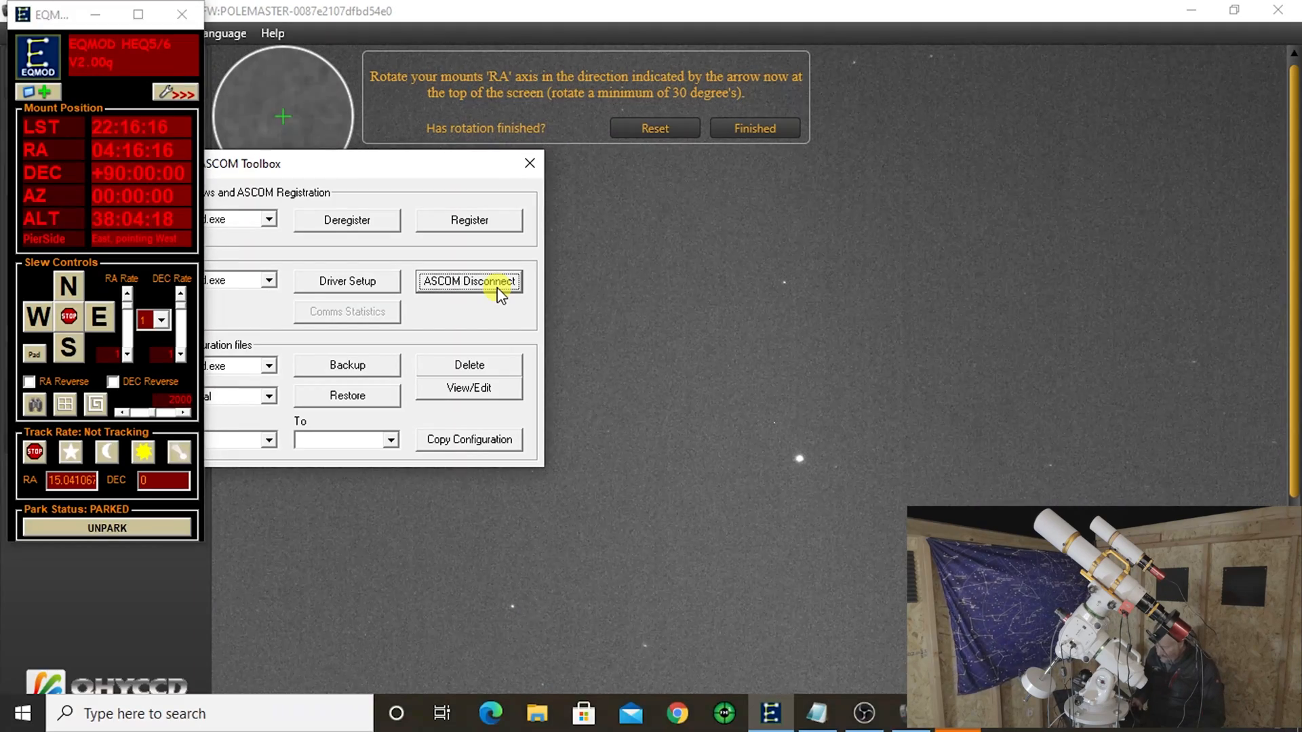
{"action": "mouse_move", "coordinate": [90, 348]}
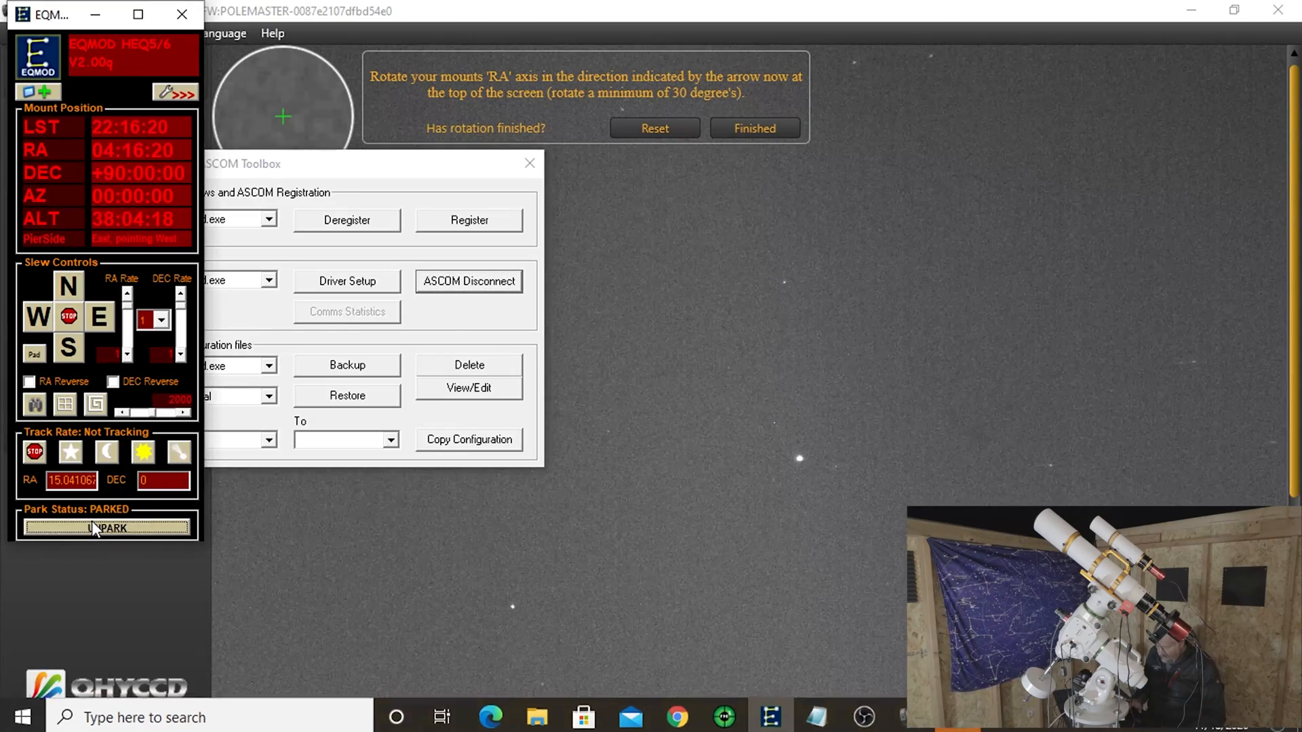
{"action": "left_click", "coordinate": [106, 528]}
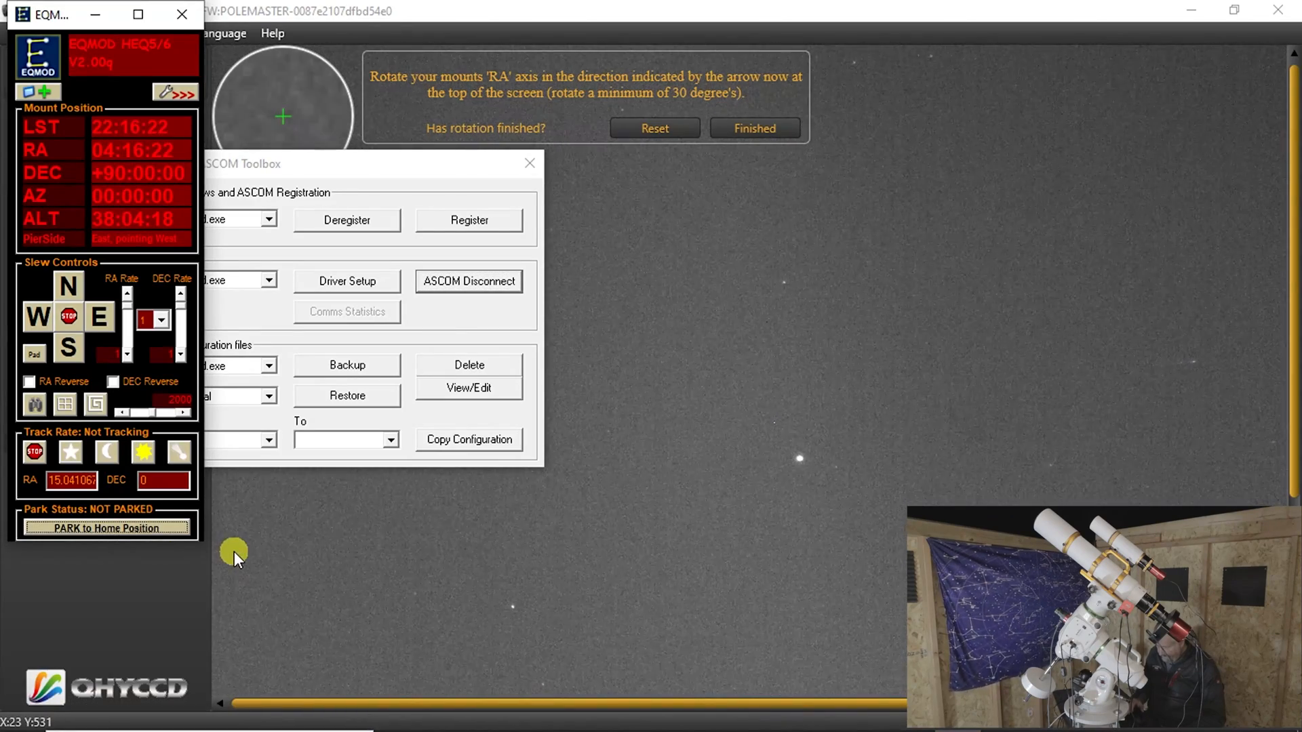
{"action": "left_click", "coordinate": [529, 164]}
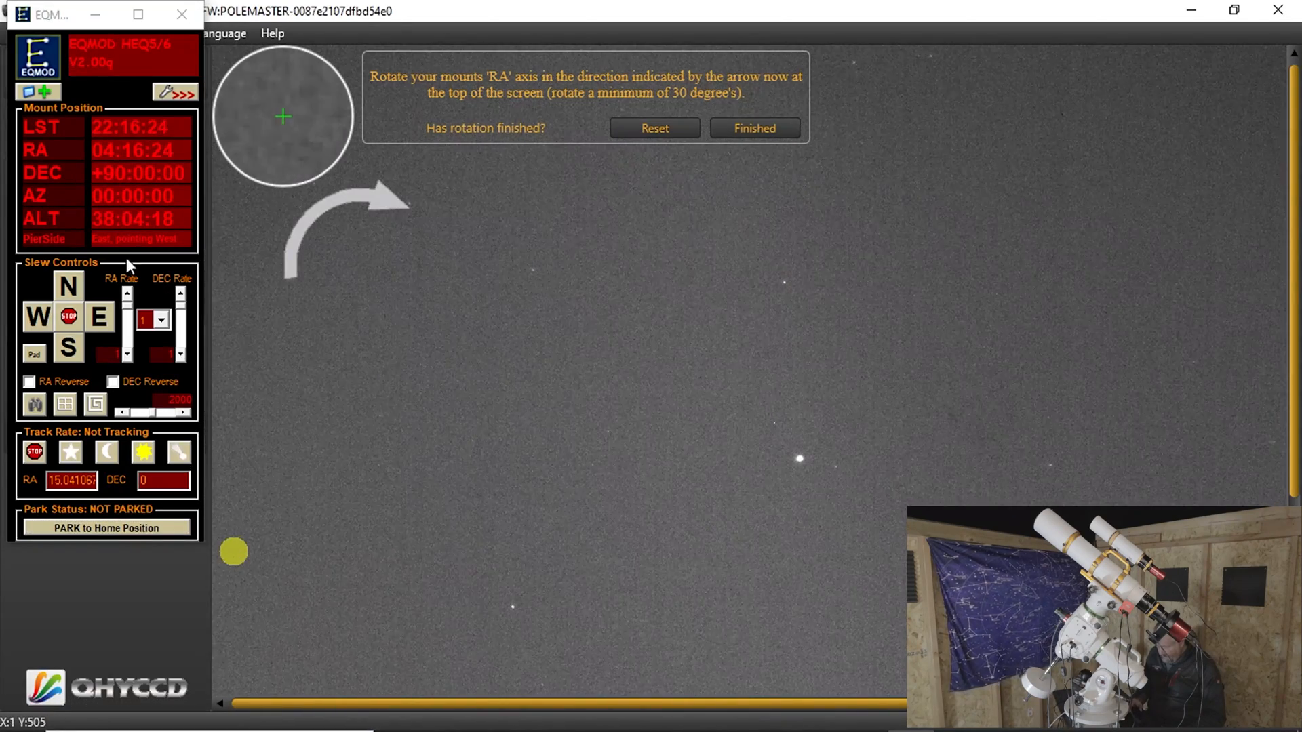
{"action": "mouse_move", "coordinate": [97, 324]}
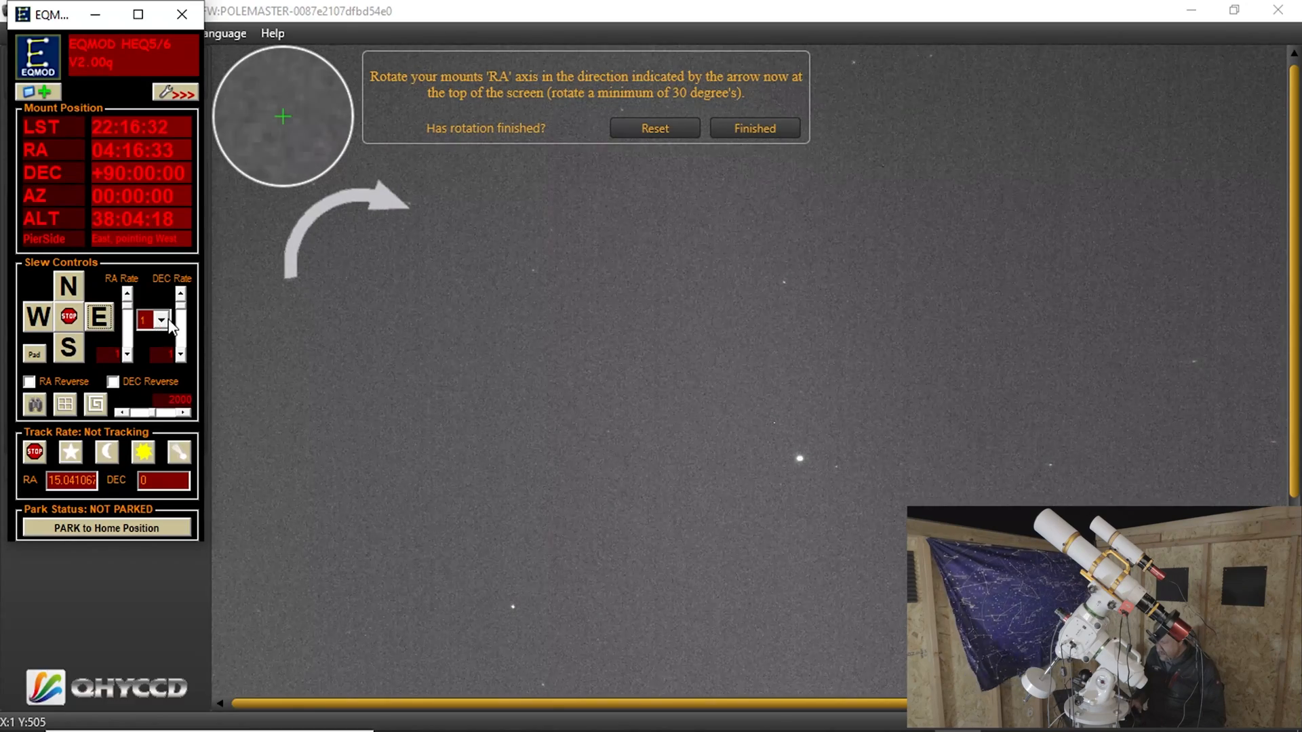
Step: Set the EQMOD RA Rate to 4 and confirm the first RA rotation as Finished
{"action": "left_click", "coordinate": [163, 320]}
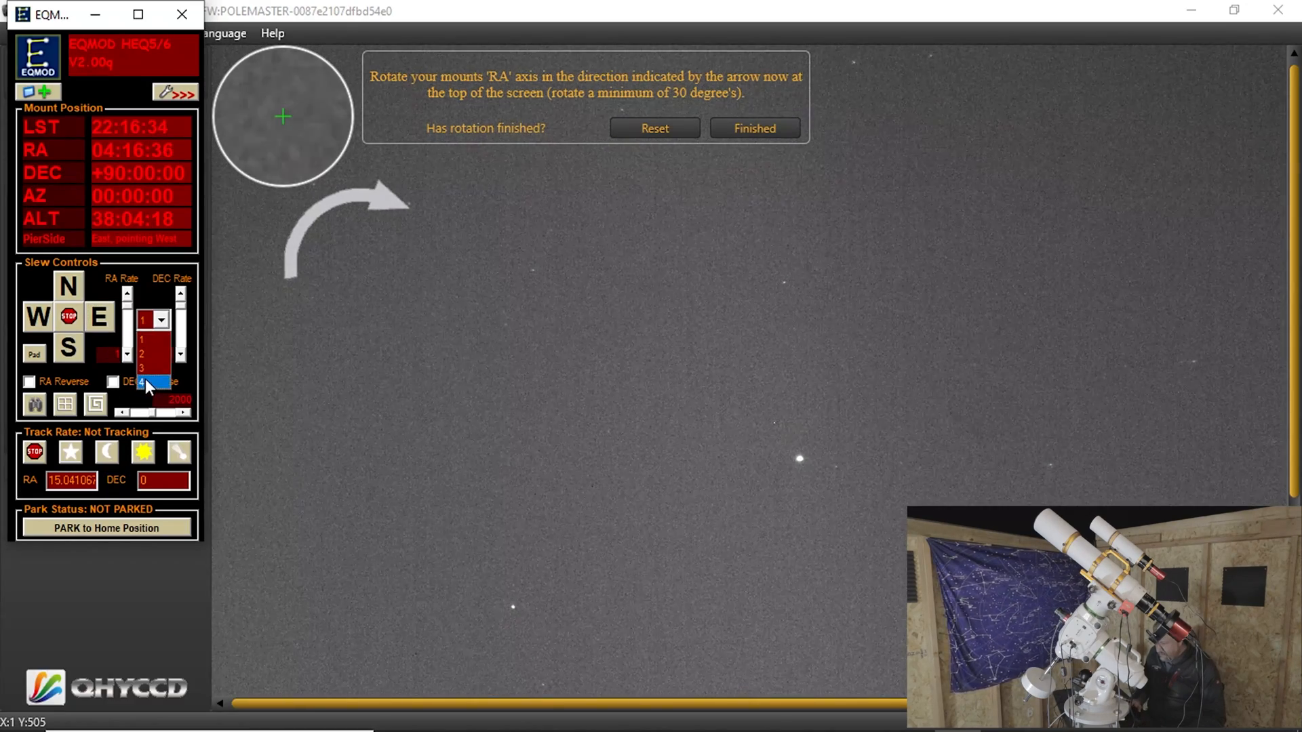
{"action": "left_click", "coordinate": [156, 383]}
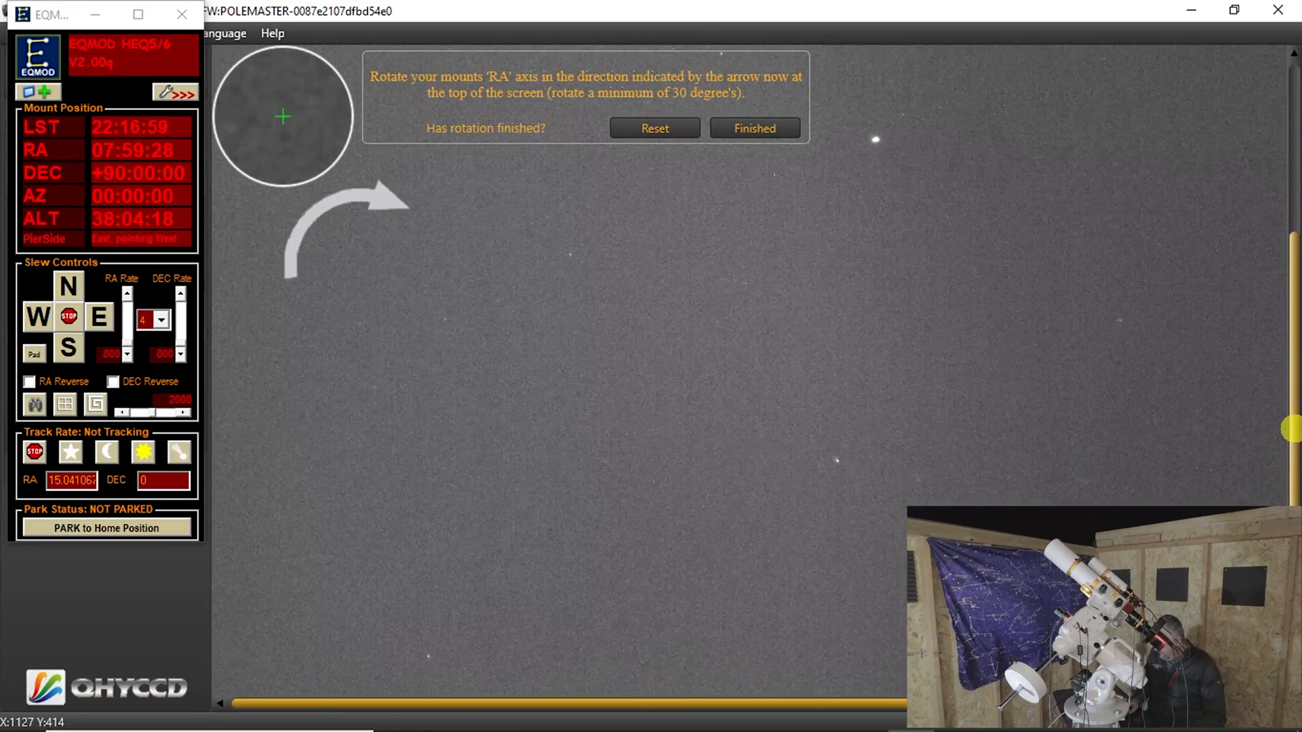
{"action": "mouse_move", "coordinate": [851, 467]}
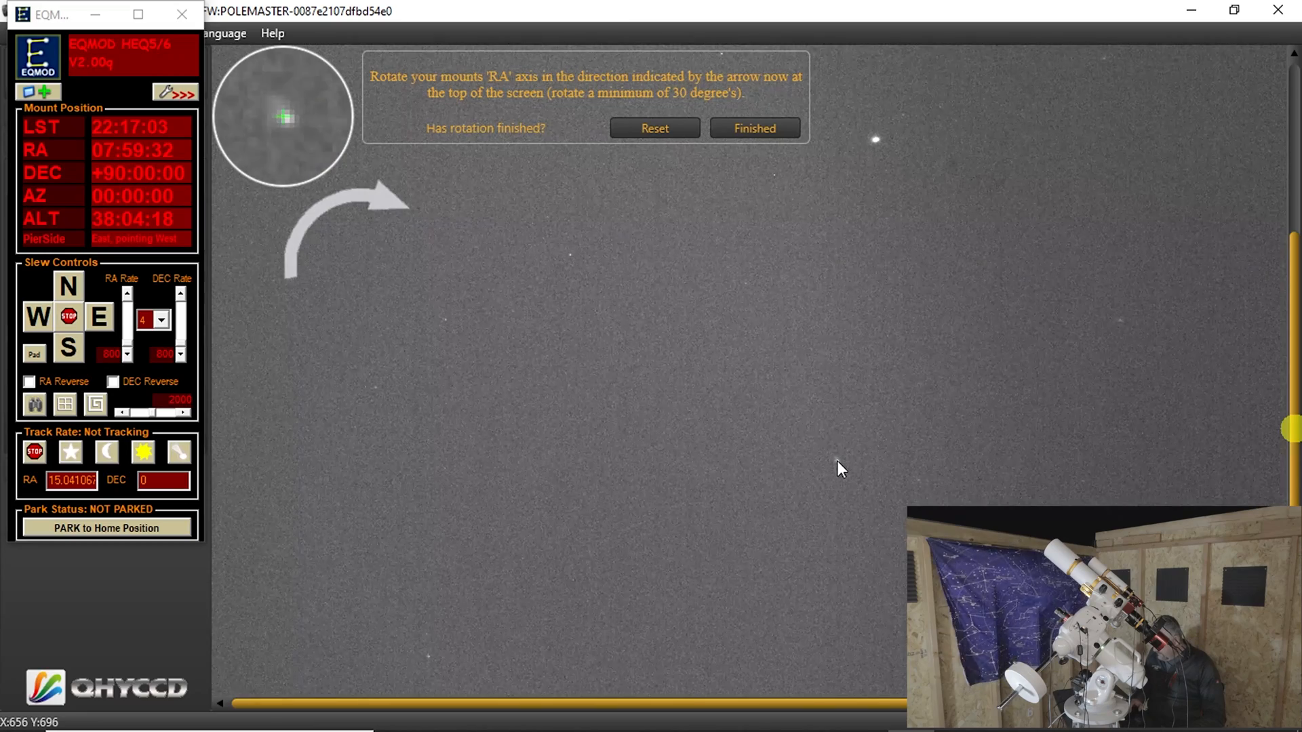
{"action": "left_click", "coordinate": [754, 127]}
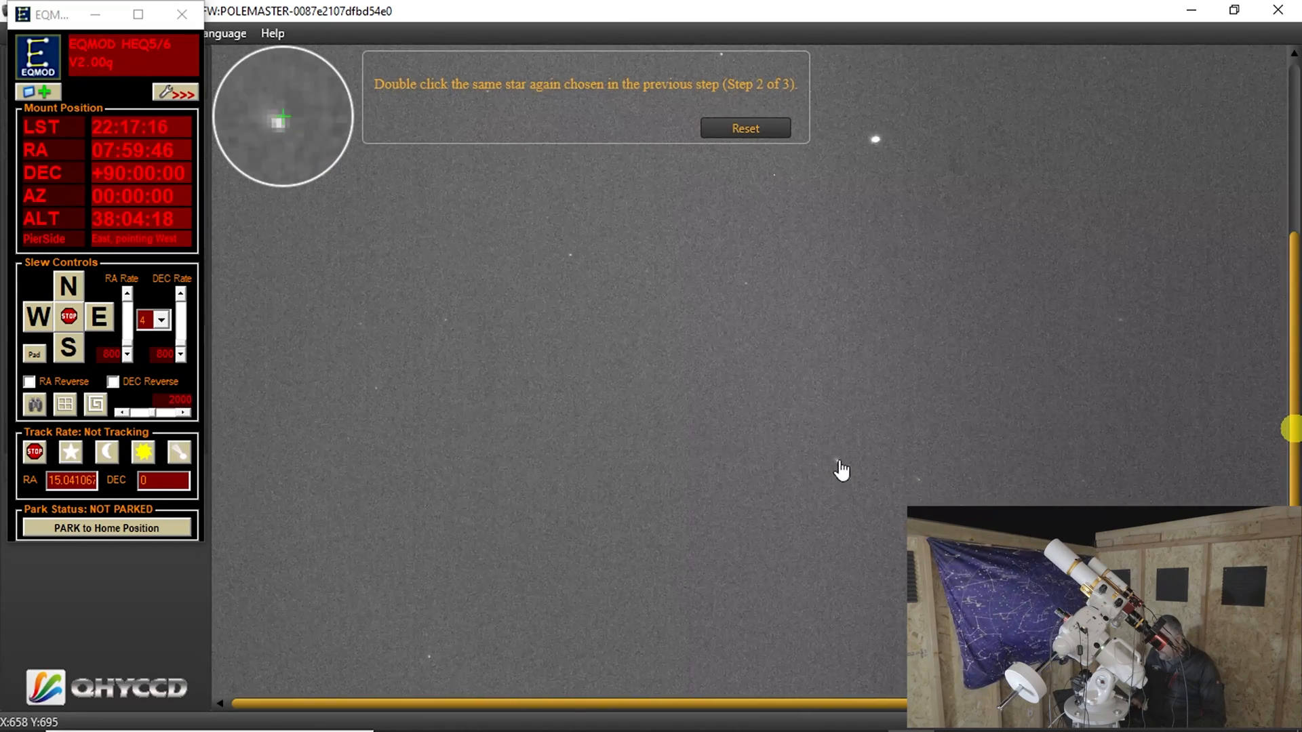
Step: Re-mark the same star for Star Pos 2 and confirm the second RA rotation as Finished
{"action": "double_click", "coordinate": [282, 117]}
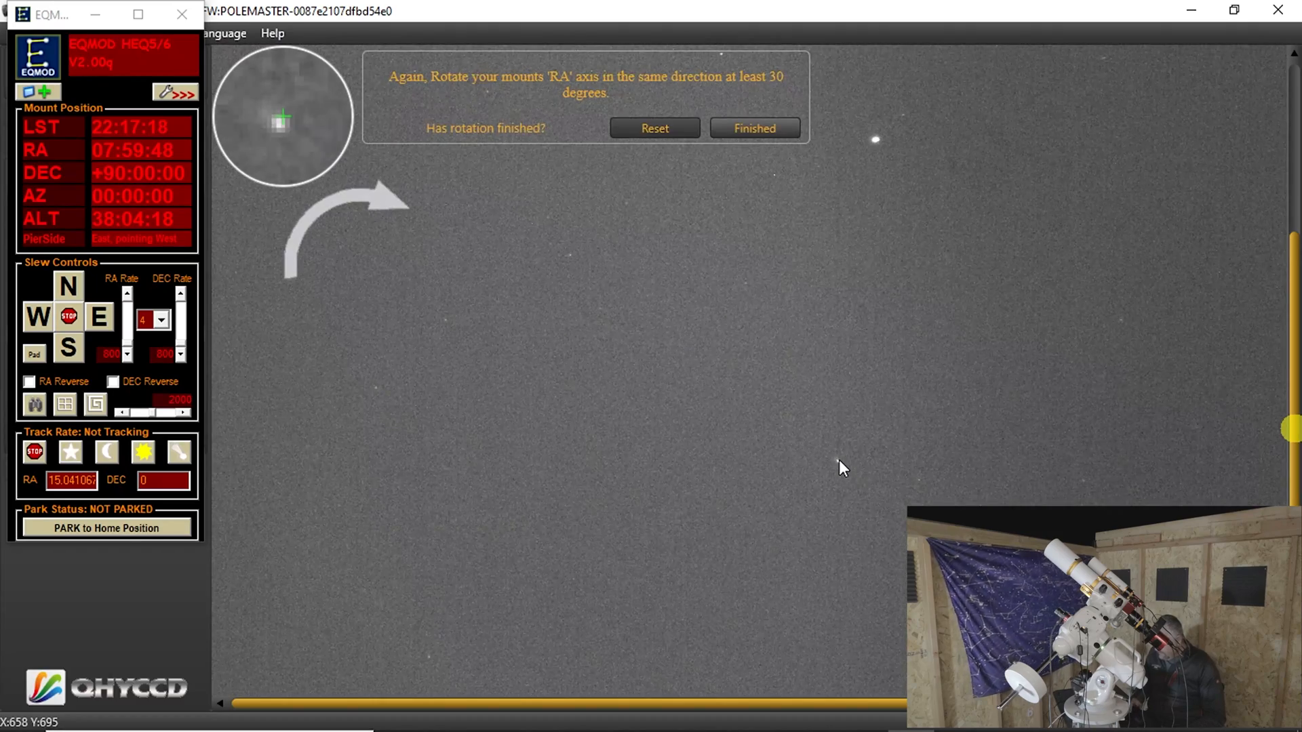
{"action": "mouse_move", "coordinate": [95, 356]}
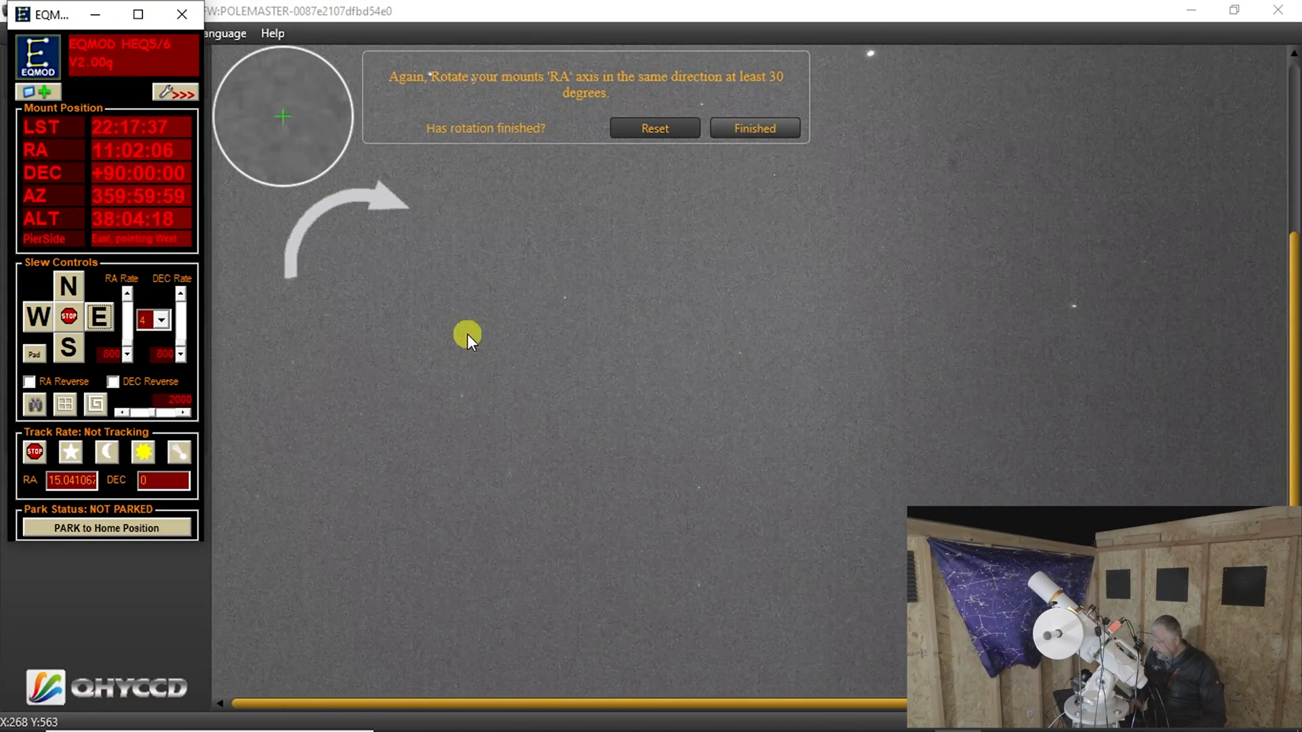
{"action": "mouse_move", "coordinate": [1072, 311]}
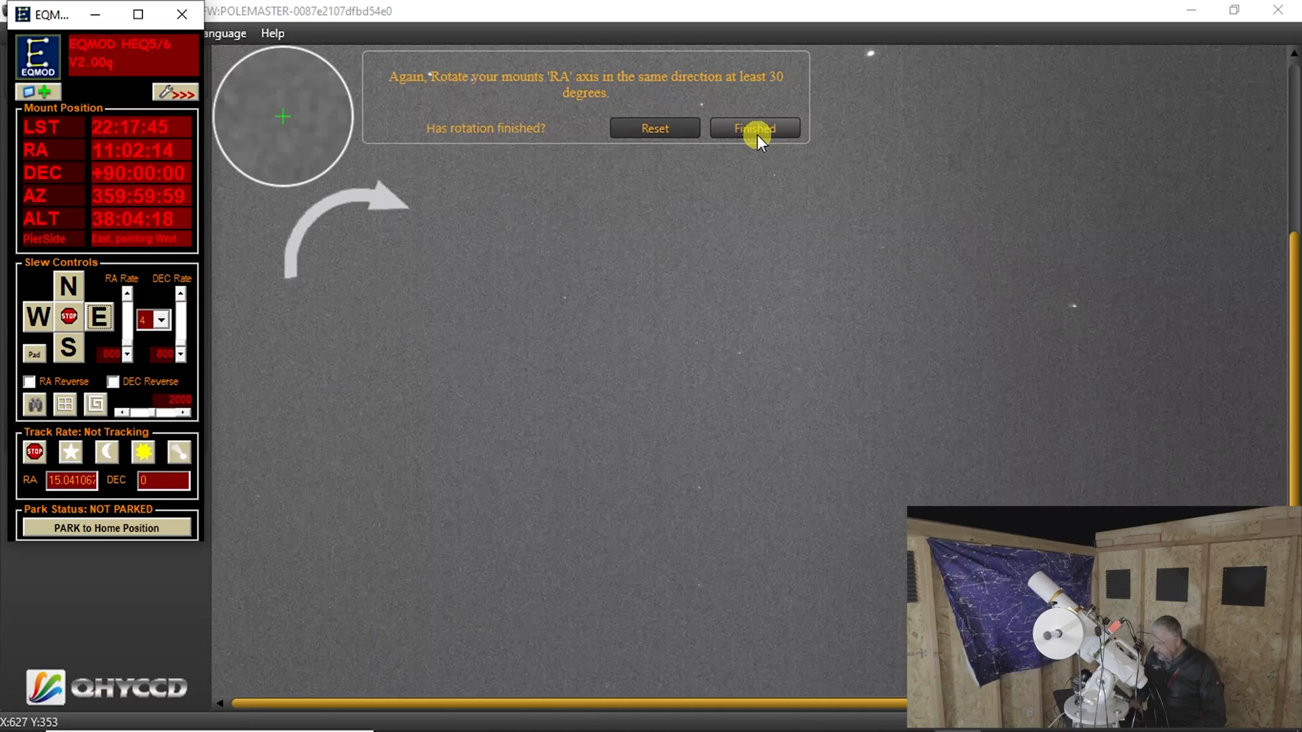
{"action": "left_click", "coordinate": [754, 128]}
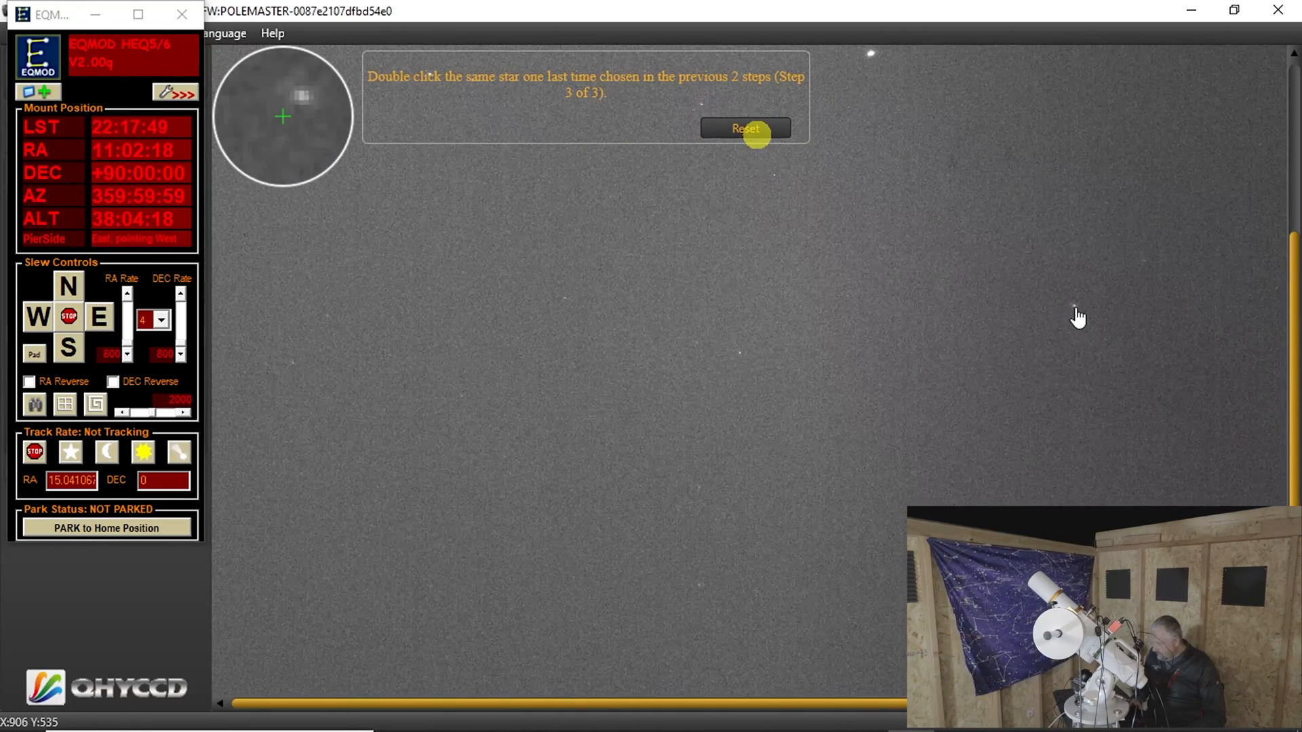
Step: Mark the same star a third time to get the RA axis circle, then park the mount to Home Position
{"action": "double_click", "coordinate": [282, 117]}
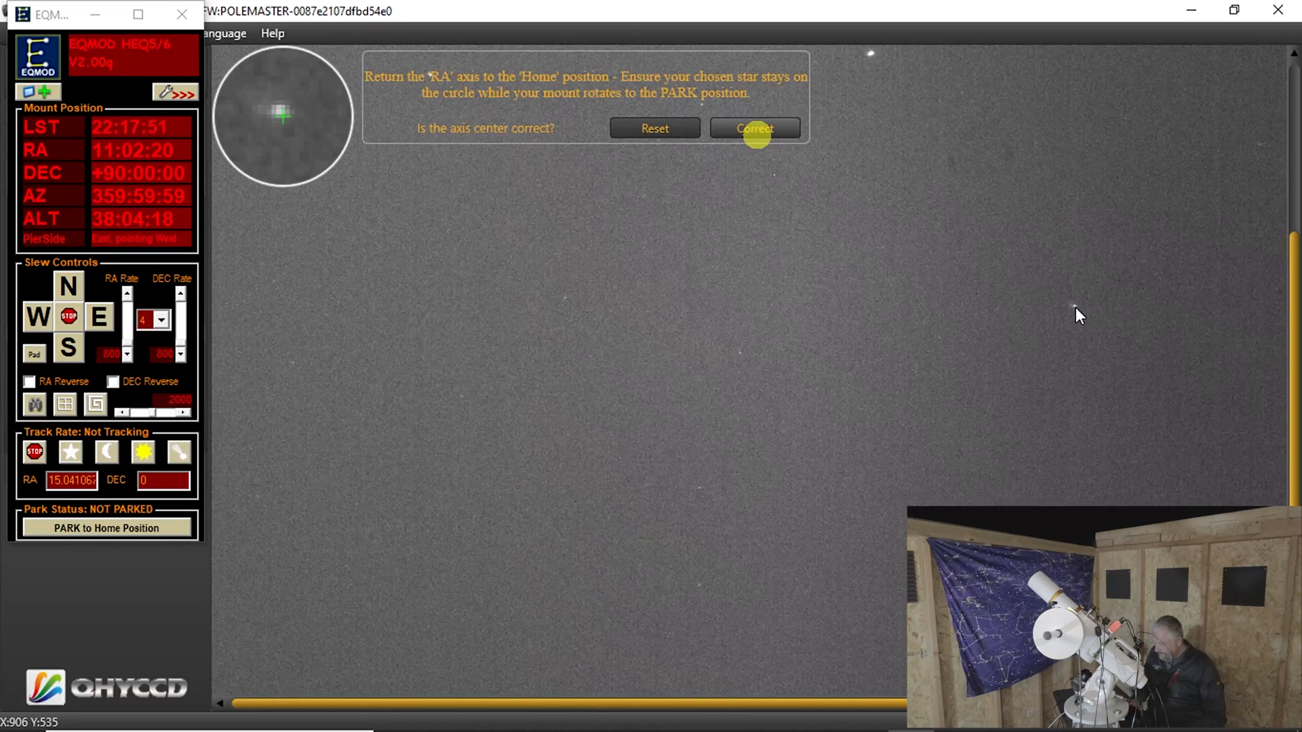
{"action": "left_click", "coordinate": [755, 127]}
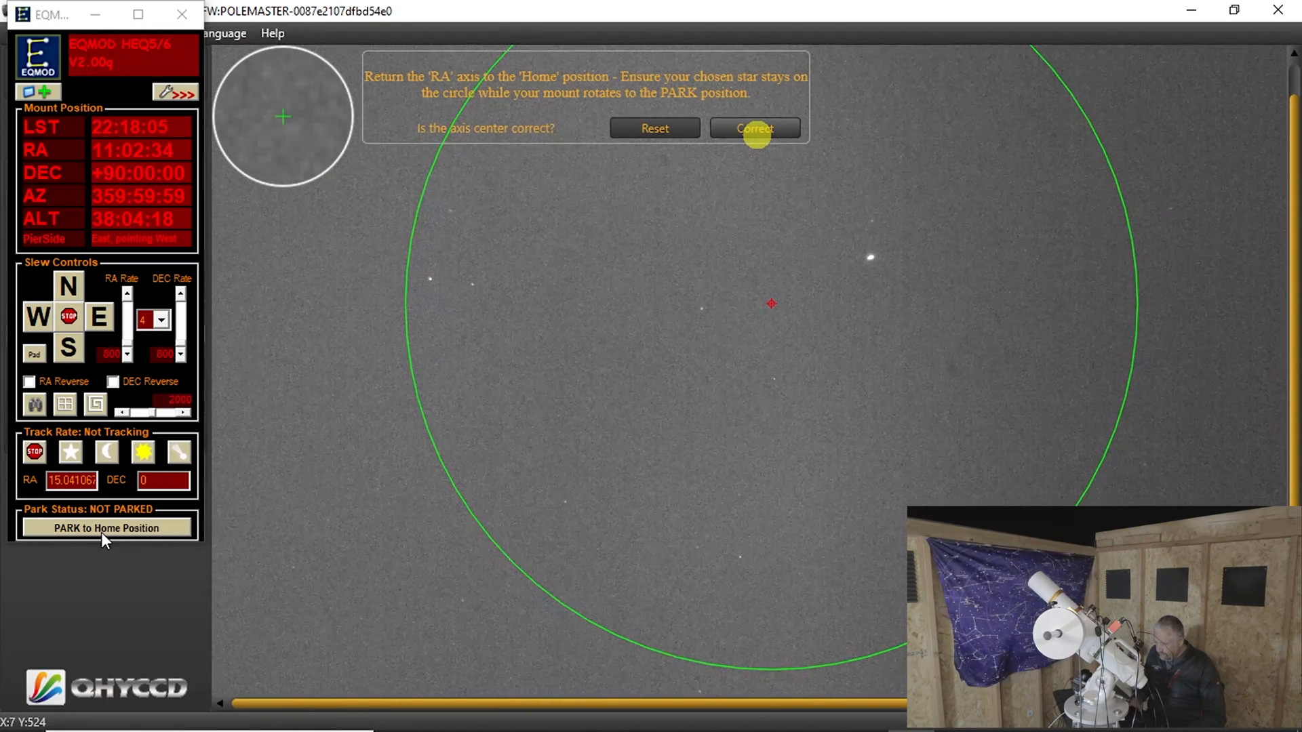
{"action": "left_click", "coordinate": [106, 527]}
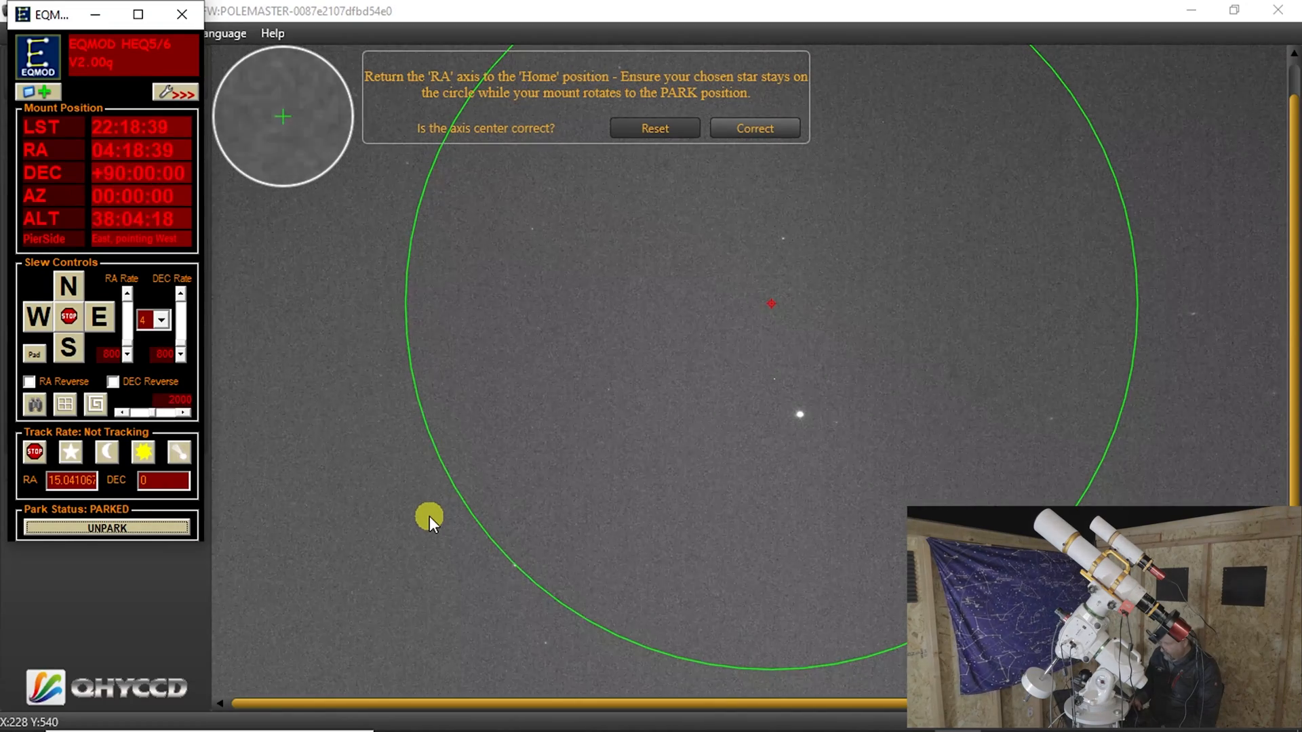
{"action": "mouse_move", "coordinate": [701, 406]}
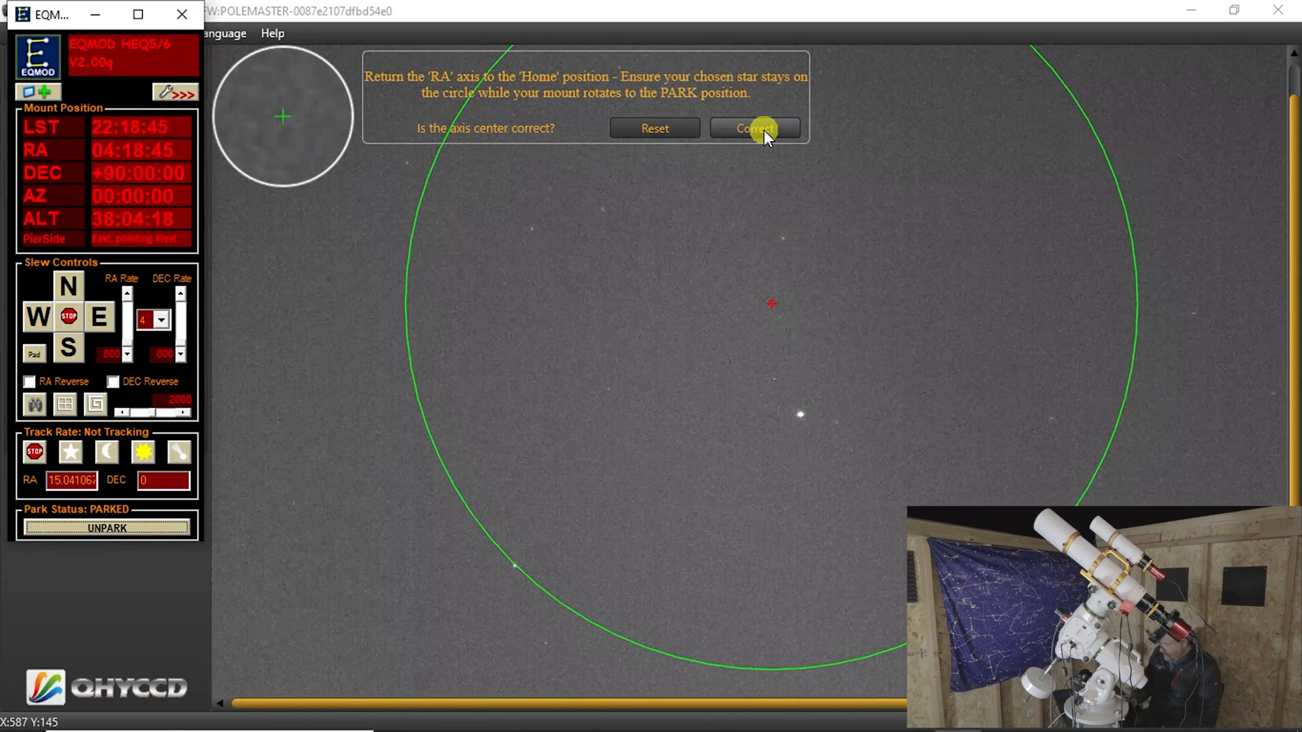
Step: Accept the computed axis centre as Correct
{"action": "left_click", "coordinate": [754, 127]}
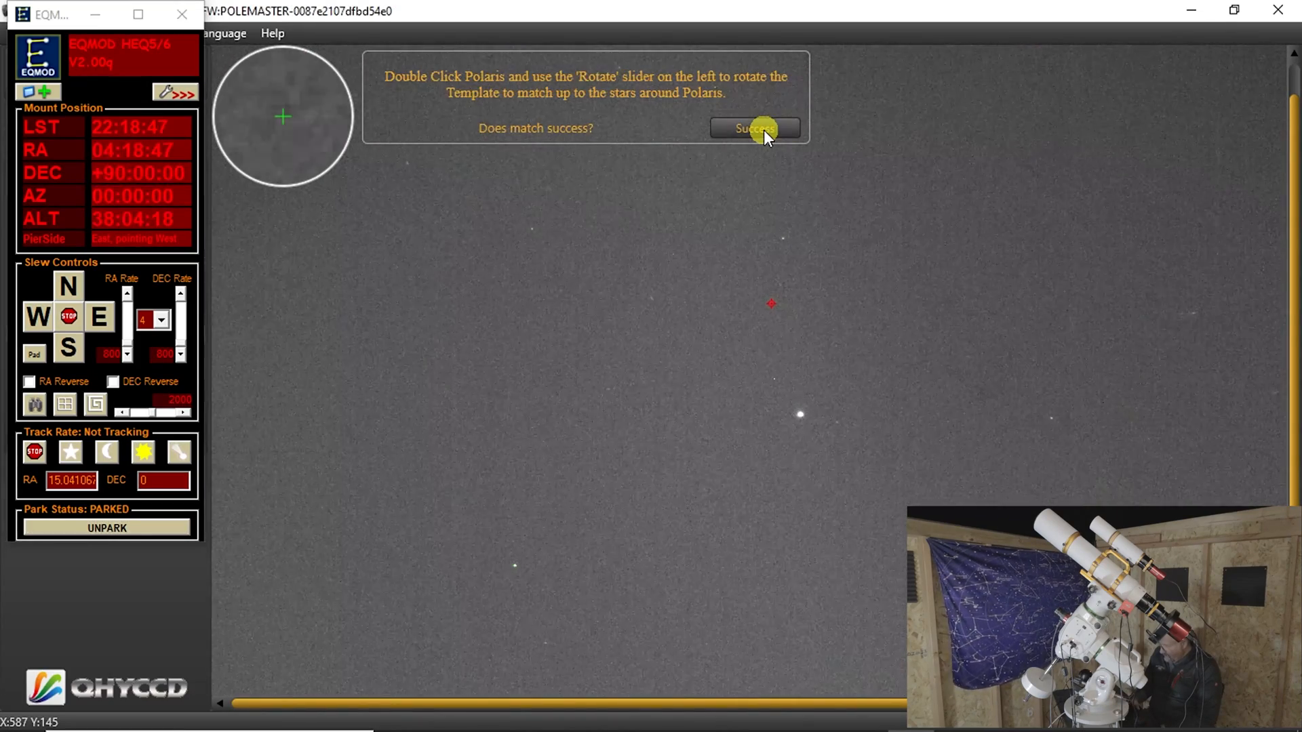
{"action": "mouse_move", "coordinate": [764, 243]}
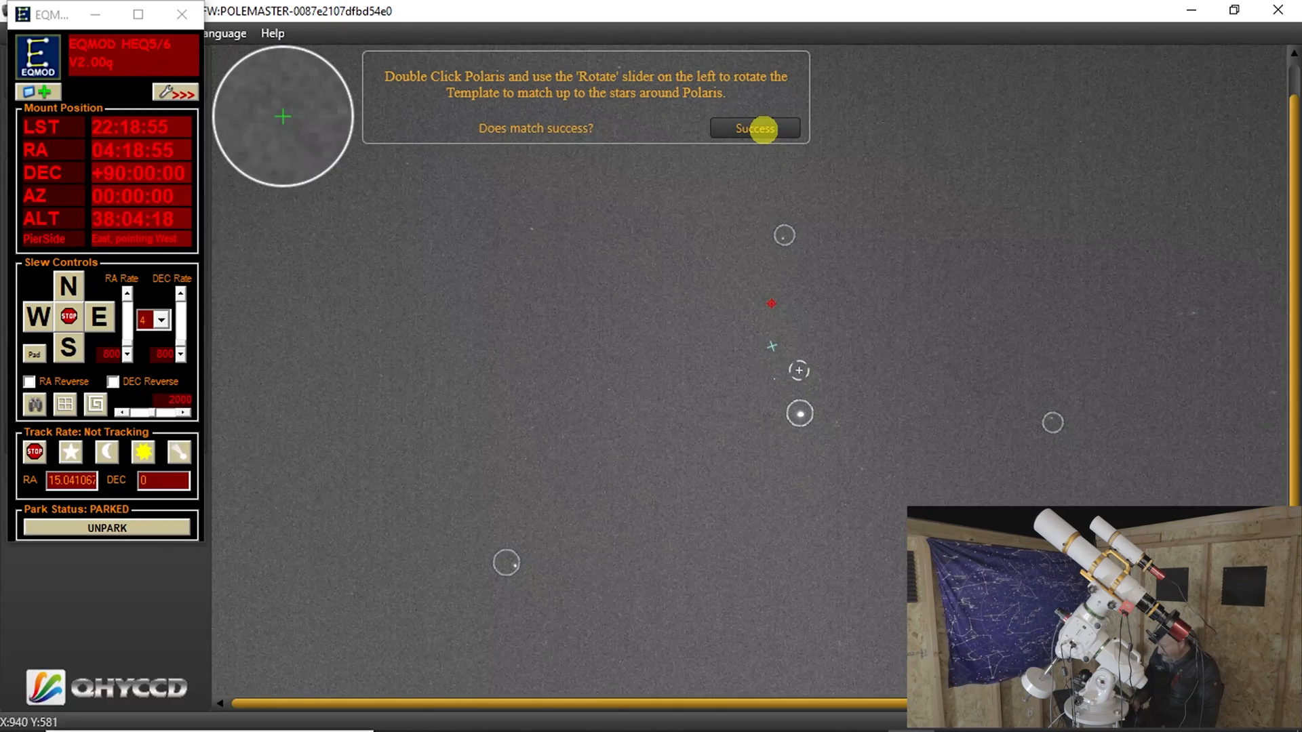
{"action": "mouse_move", "coordinate": [336, 214]}
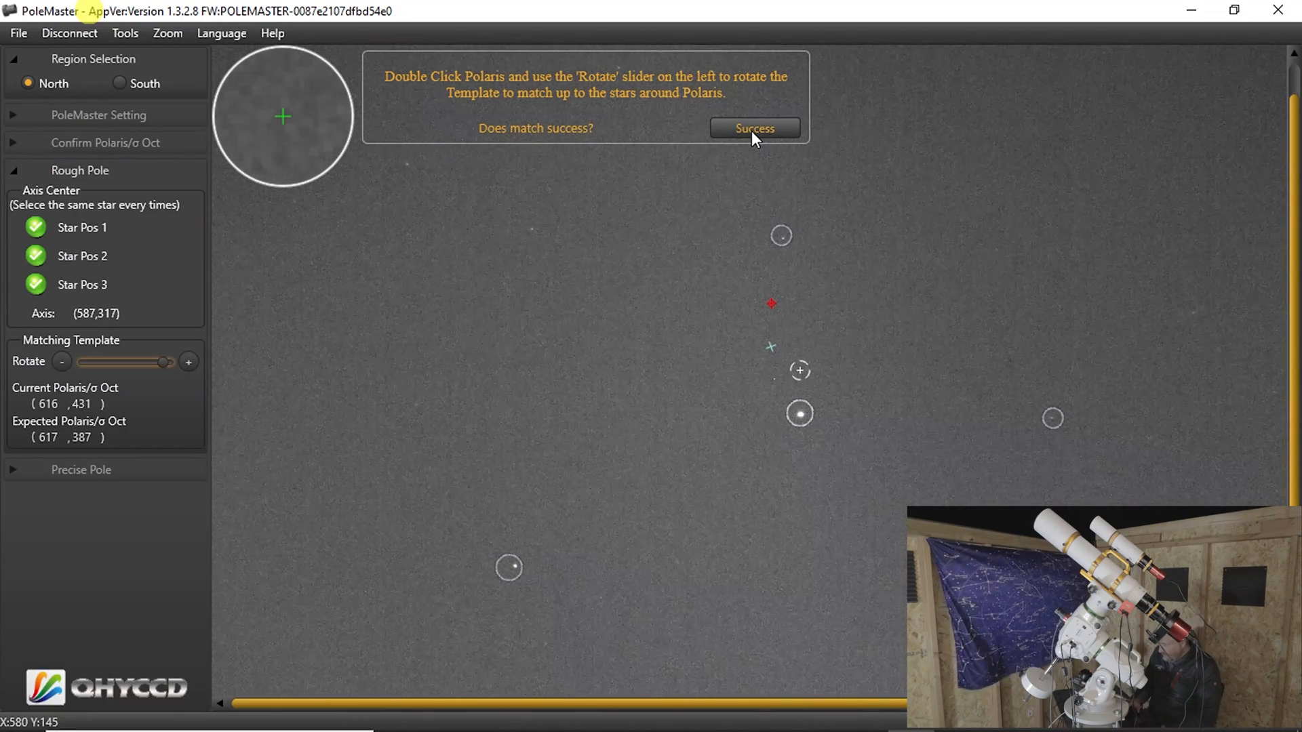
Step: Confirm the template match as Success so Polaris adjustment can begin
{"action": "left_click", "coordinate": [754, 128]}
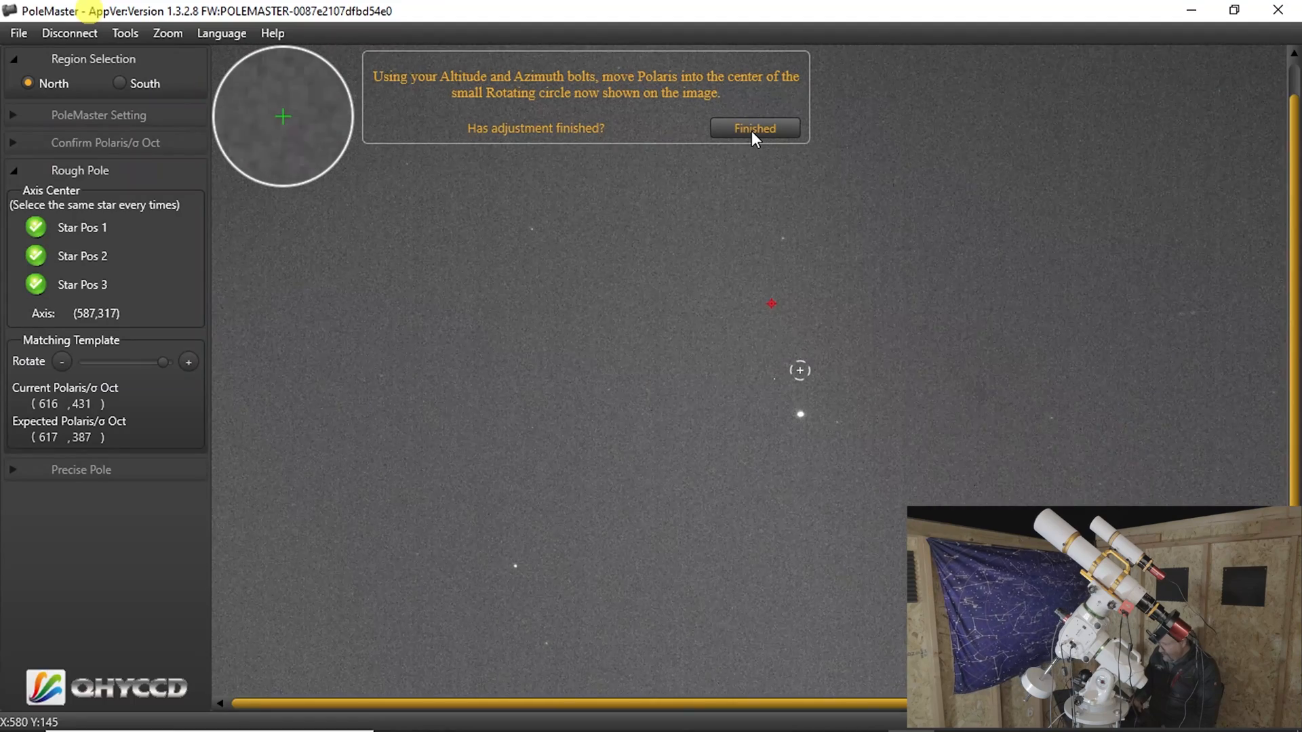
{"action": "mouse_move", "coordinate": [800, 370]}
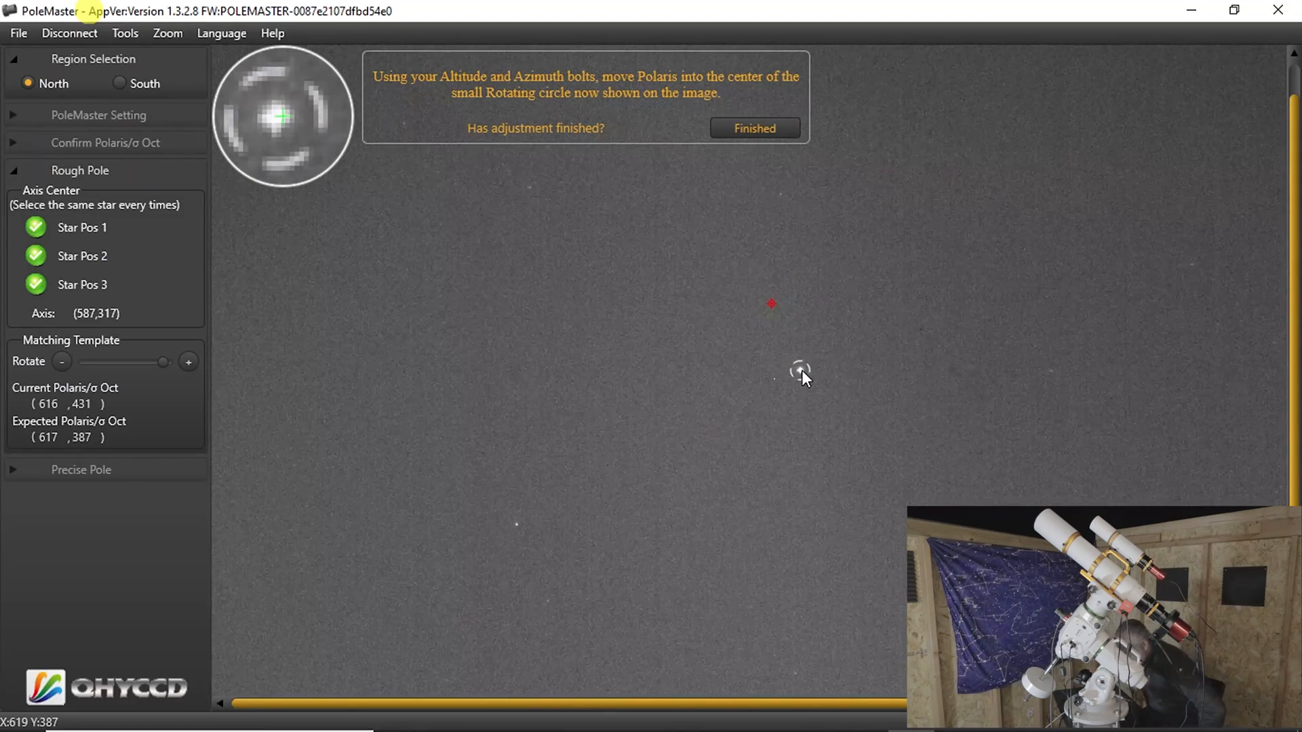
{"action": "mouse_move", "coordinate": [864, 335]}
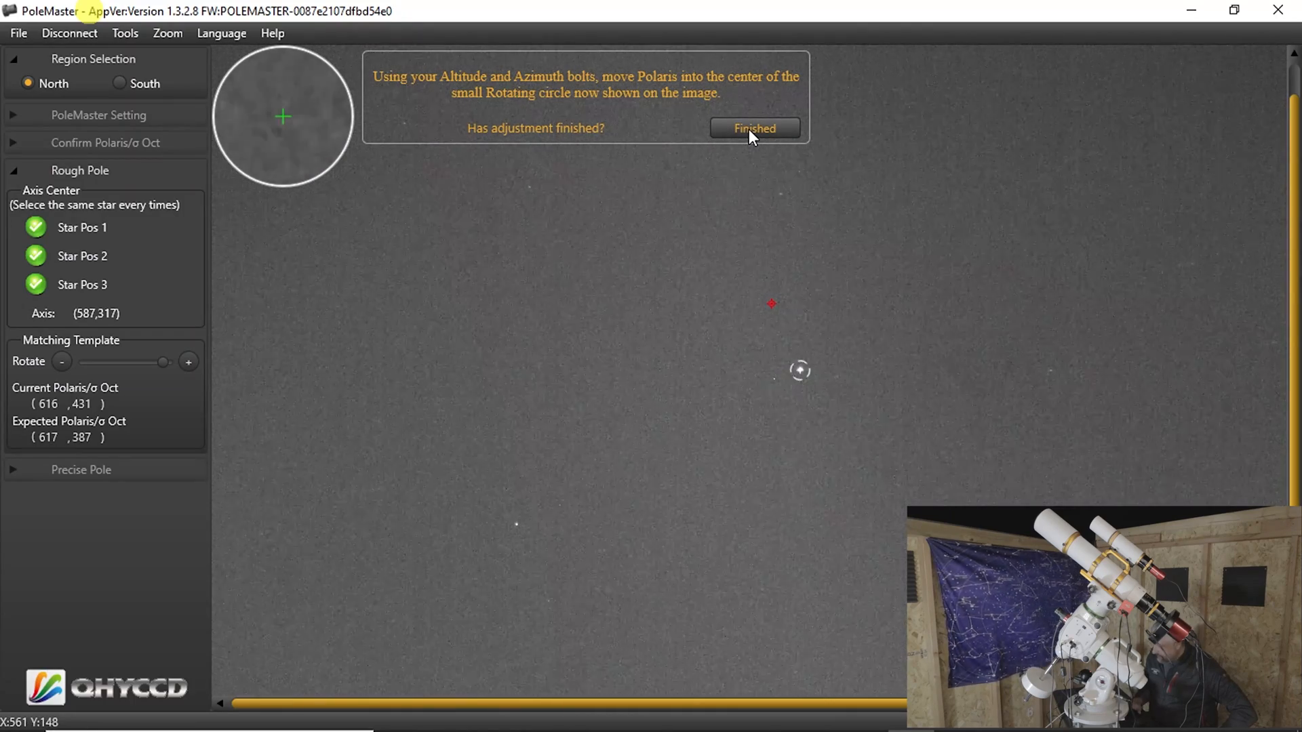
Step: Confirm the Polaris adjustment Finished and the re-match Success to enter Precise Pole
{"action": "left_click", "coordinate": [752, 127]}
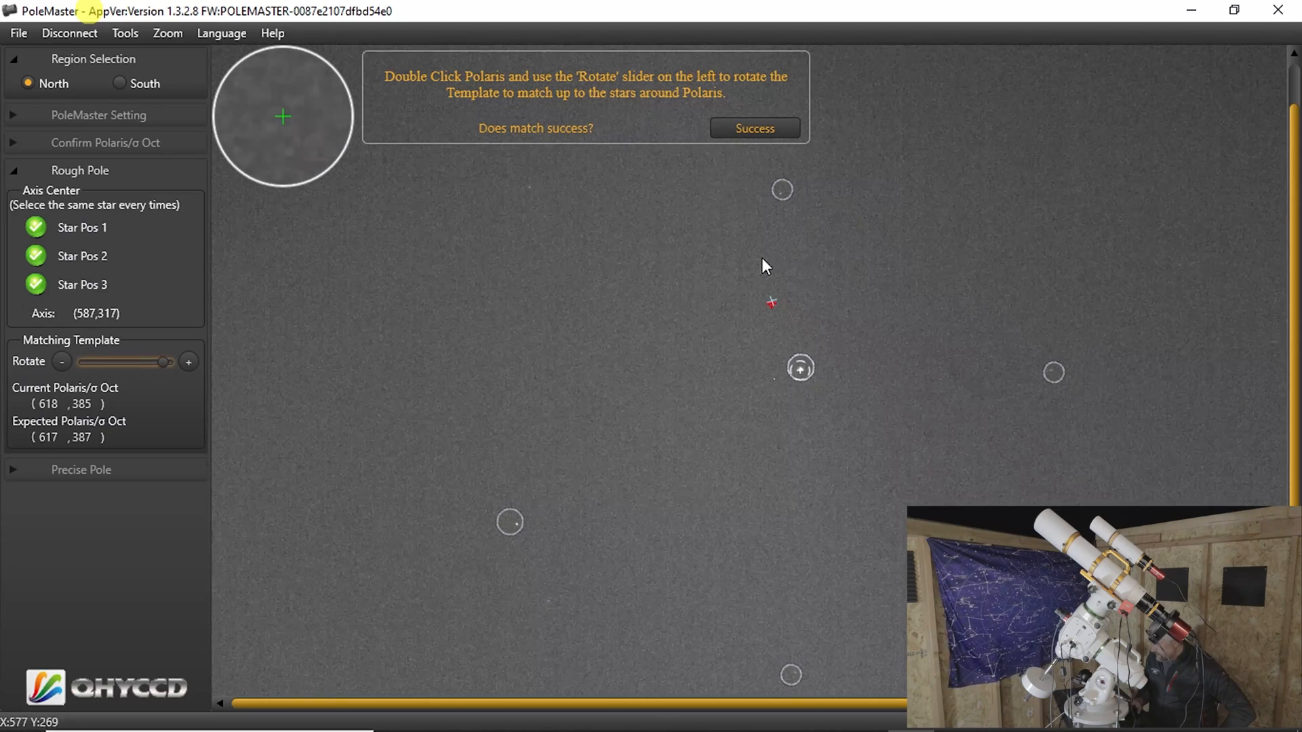
{"action": "left_click", "coordinate": [752, 128]}
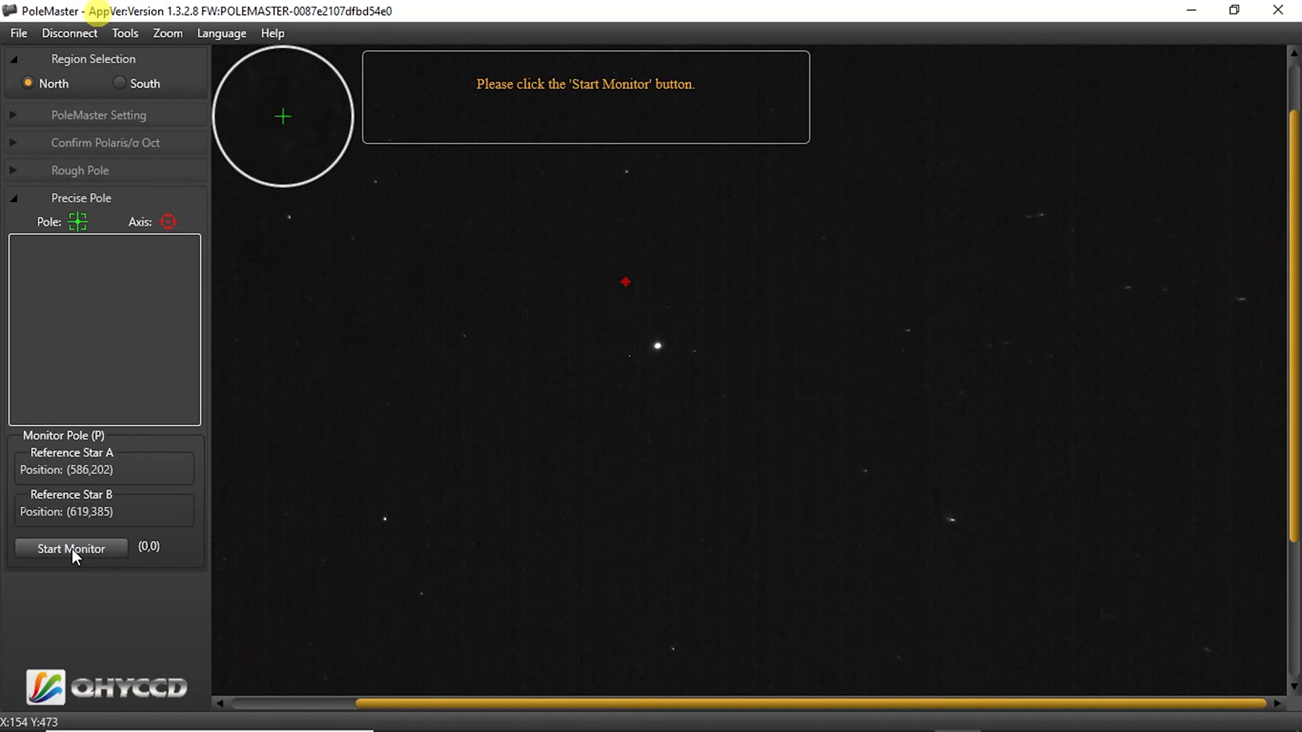
Step: Start Monitor in the Precise Pole panel so the pole marker tracks near the axis circle
{"action": "left_click", "coordinate": [70, 549]}
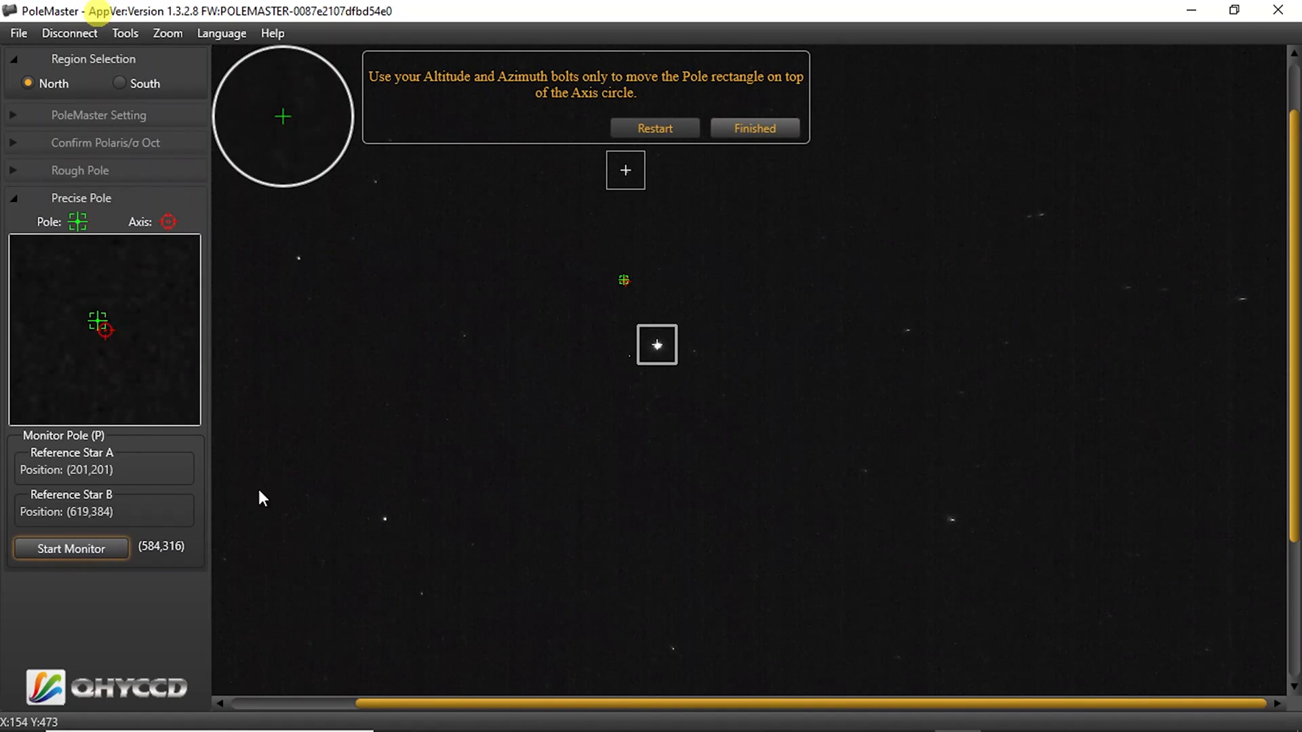
{"action": "mouse_move", "coordinate": [622, 281]}
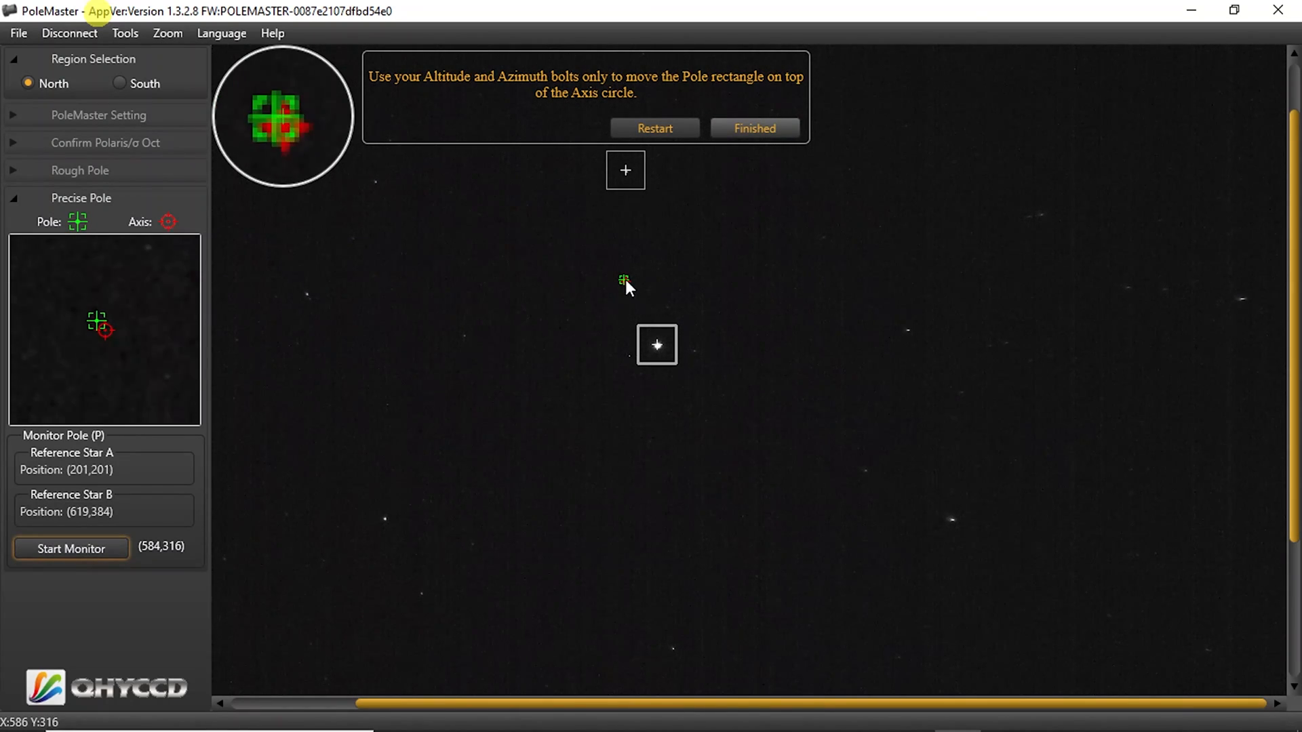